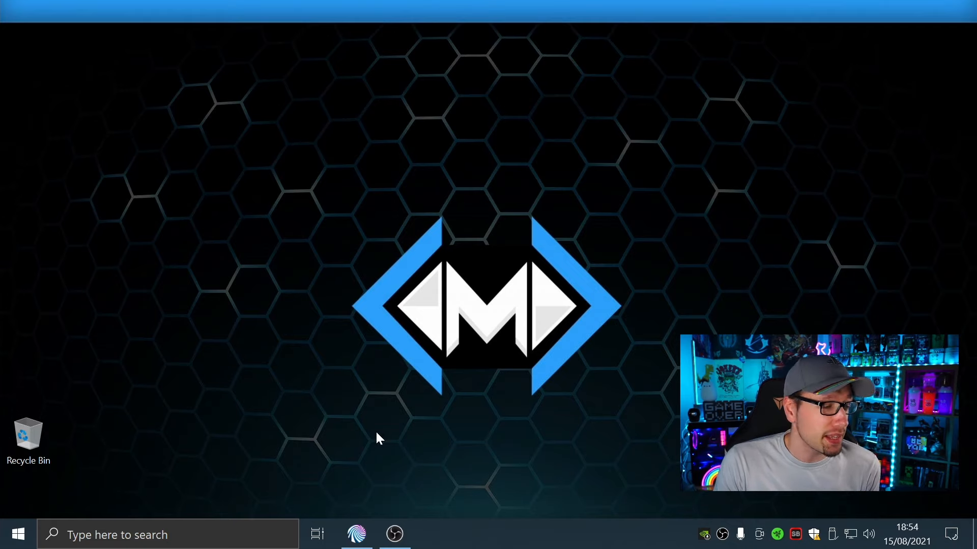
Step: Bring up Mix It Up from the taskbar and show its navigation menu of sections
{"action": "left_click", "coordinate": [356, 534]}
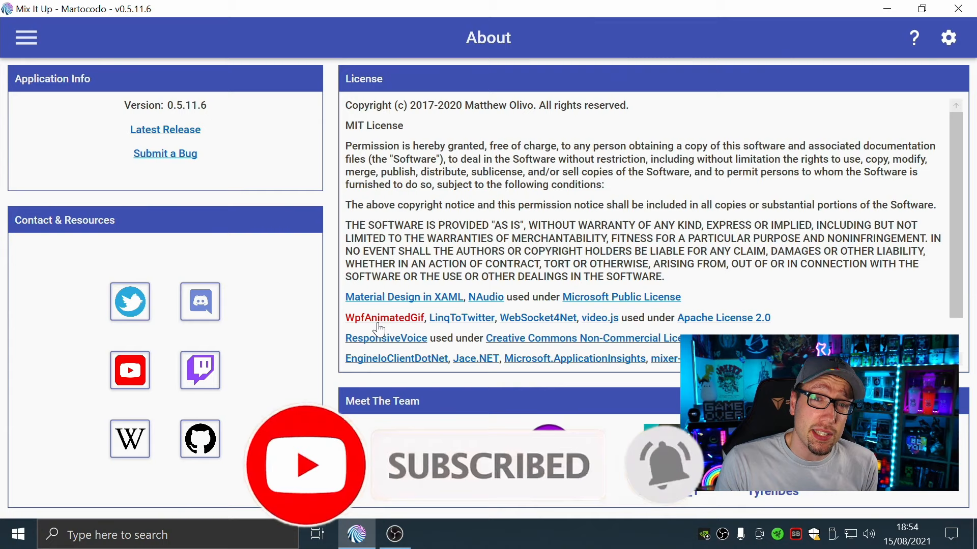
{"action": "left_click", "coordinate": [26, 37]}
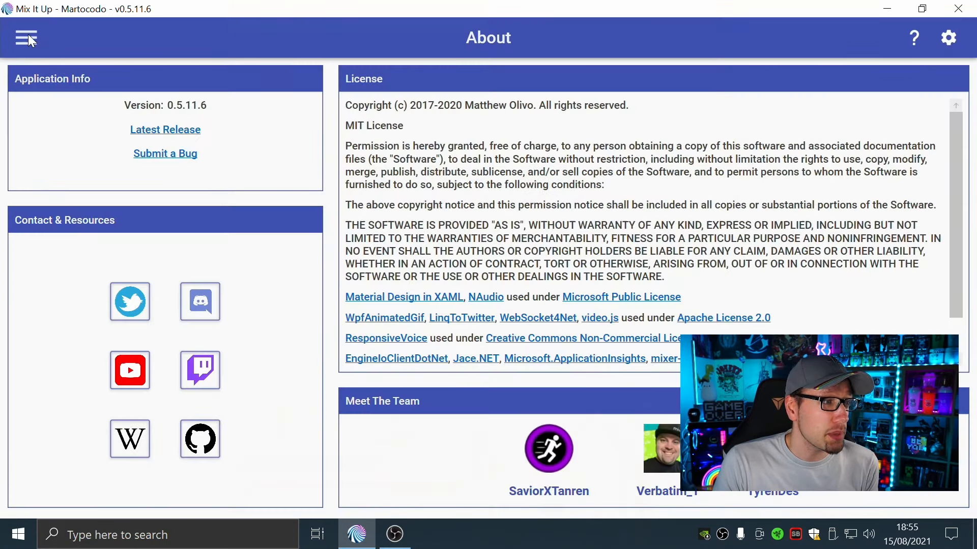
{"action": "left_click", "coordinate": [26, 38]}
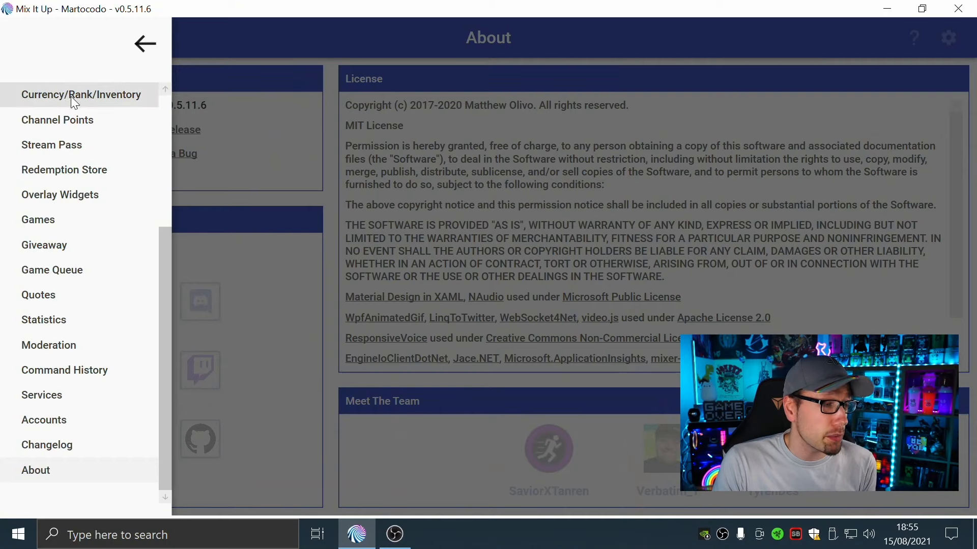
{"action": "mouse_move", "coordinate": [73, 314]}
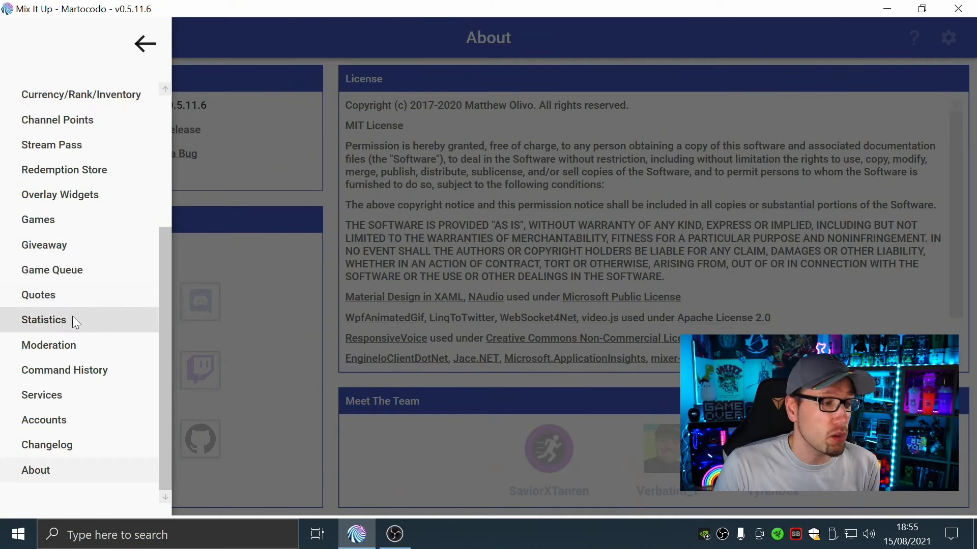
{"action": "mouse_move", "coordinate": [41, 395]}
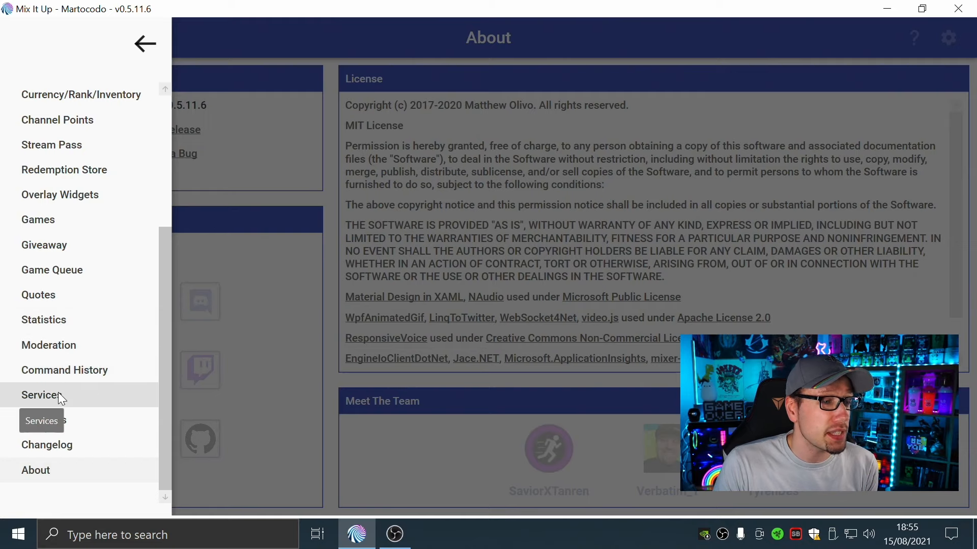
{"action": "left_click", "coordinate": [41, 395]}
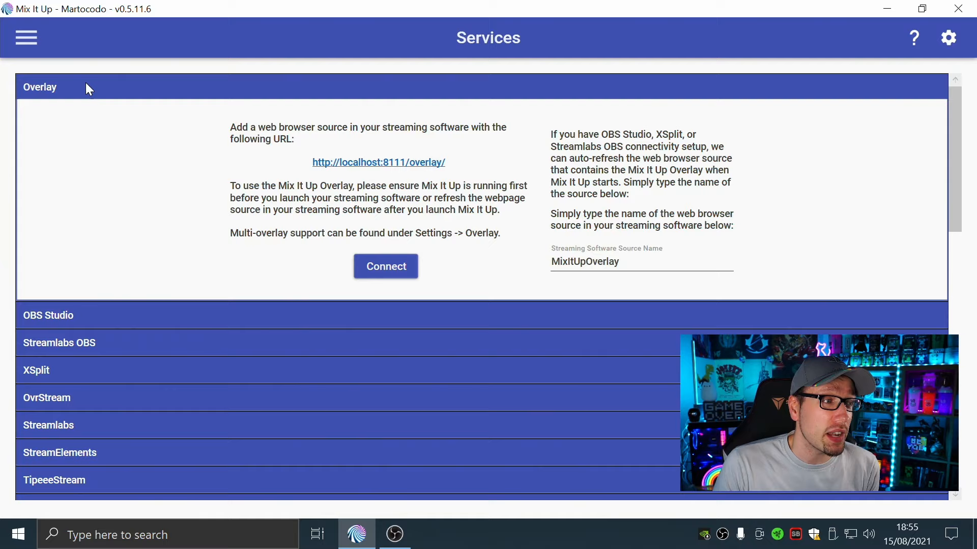
{"action": "mouse_move", "coordinate": [241, 148]}
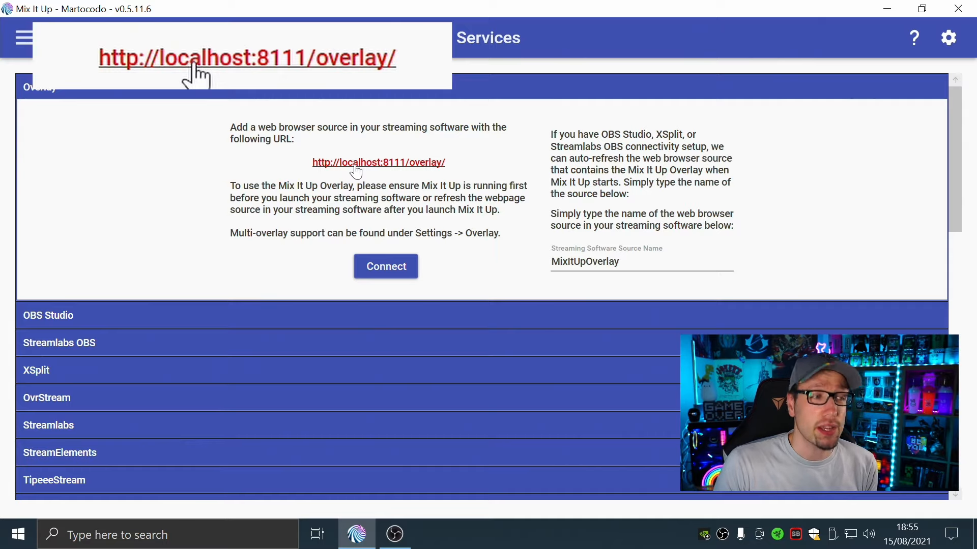
{"action": "left_click", "coordinate": [384, 265]}
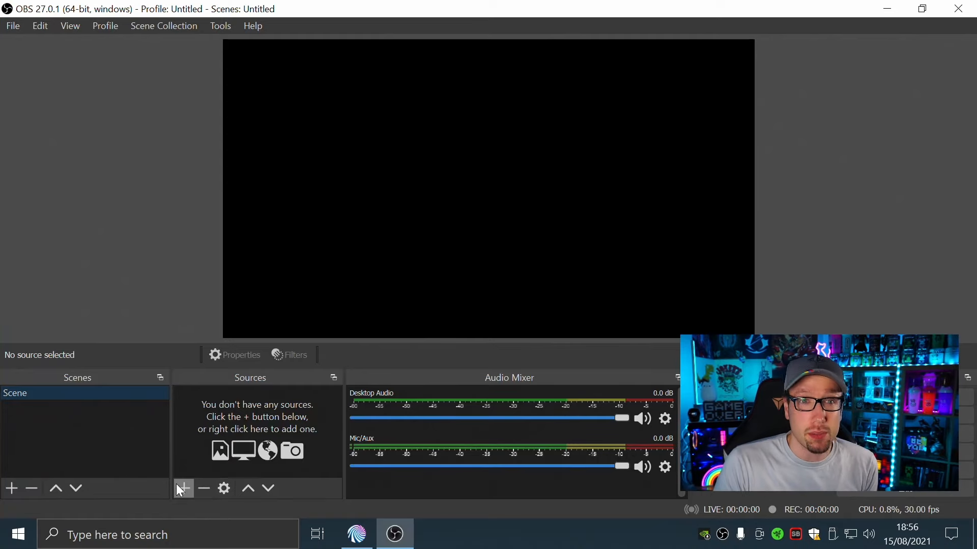
Step: Create a new Browser source named MixItUpOverlay pointing to the localhost overlay URL
{"action": "left_click", "coordinate": [182, 488]}
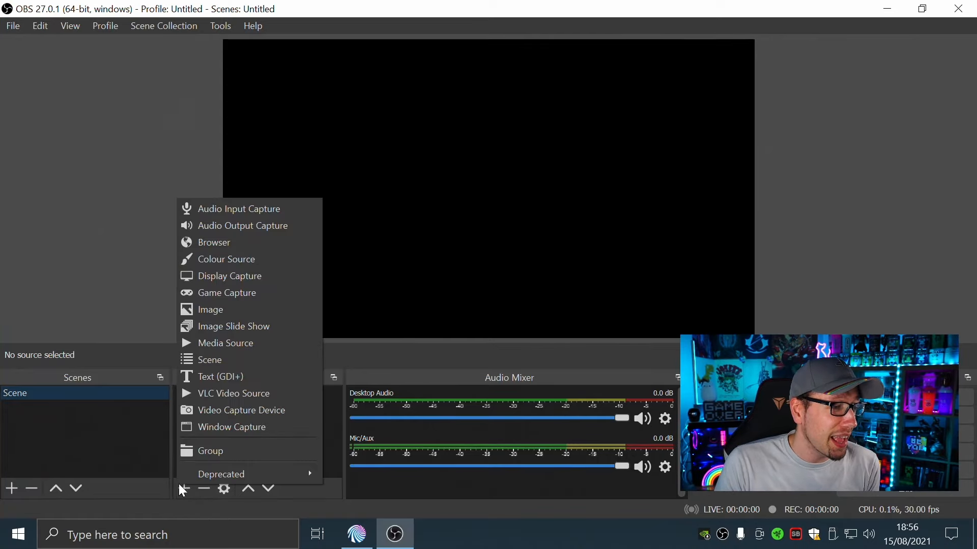
{"action": "left_click", "coordinate": [213, 242]}
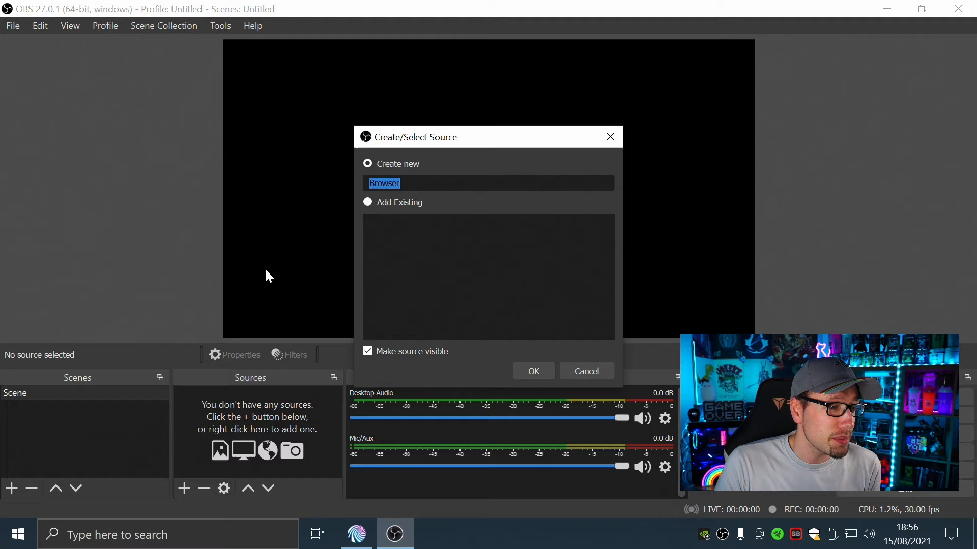
{"action": "type", "text": "Mi"}
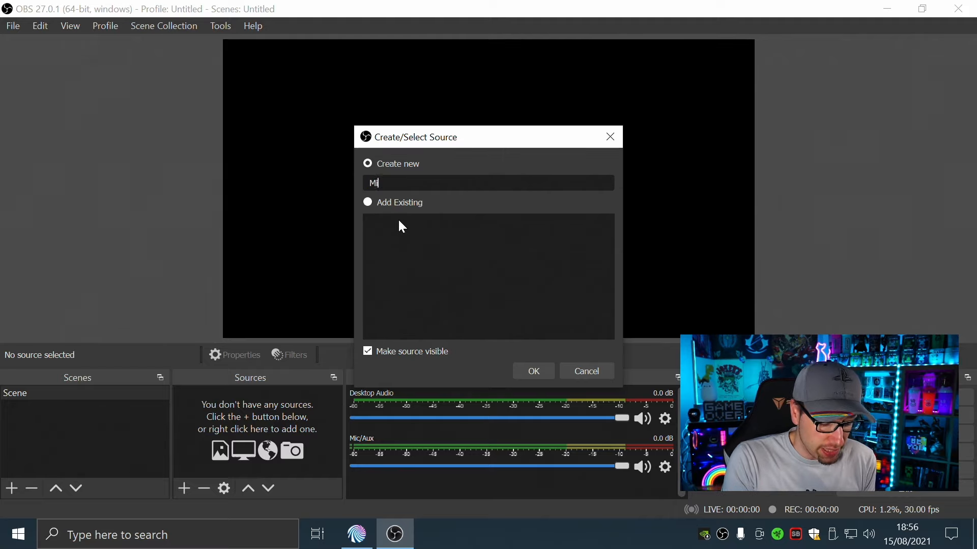
{"action": "type", "text": "xItUpOverlay"}
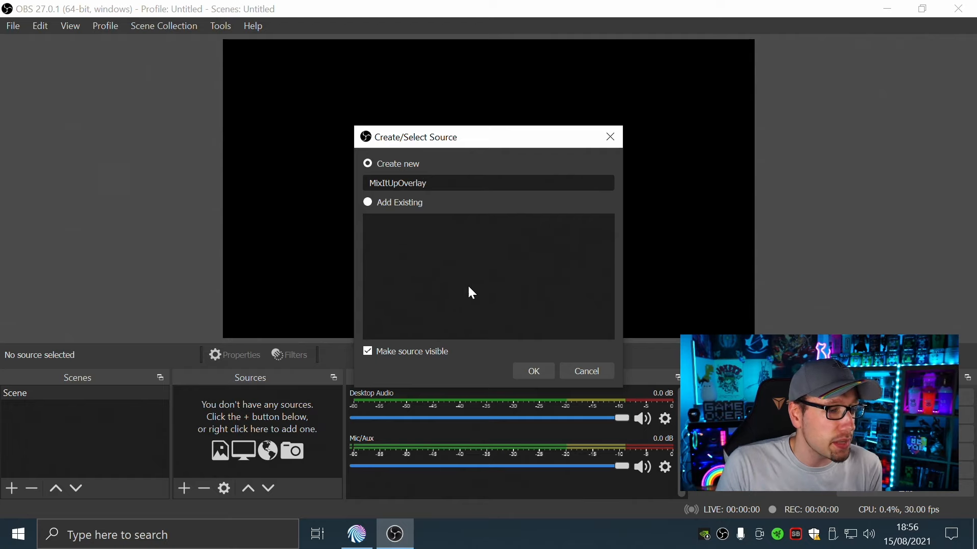
{"action": "left_click", "coordinate": [532, 371]}
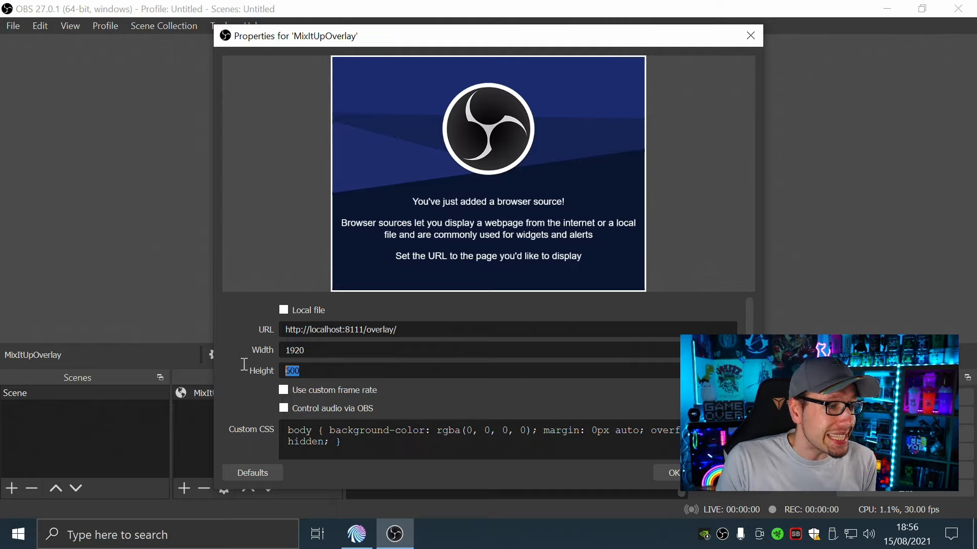
Step: Set the browser source height to 1080 (1920×1080) and save its properties
{"action": "type", "text": "720"}
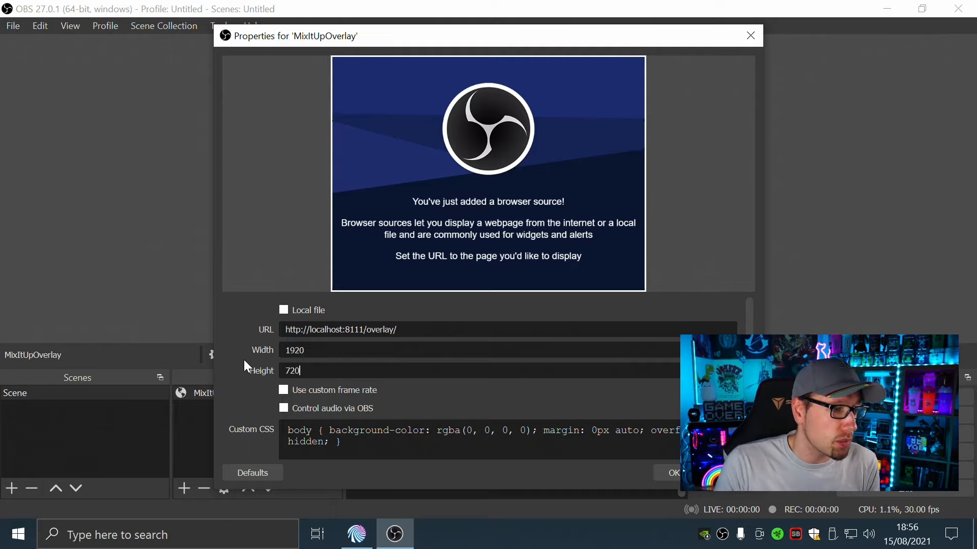
{"action": "triple_click", "coordinate": [291, 370]}
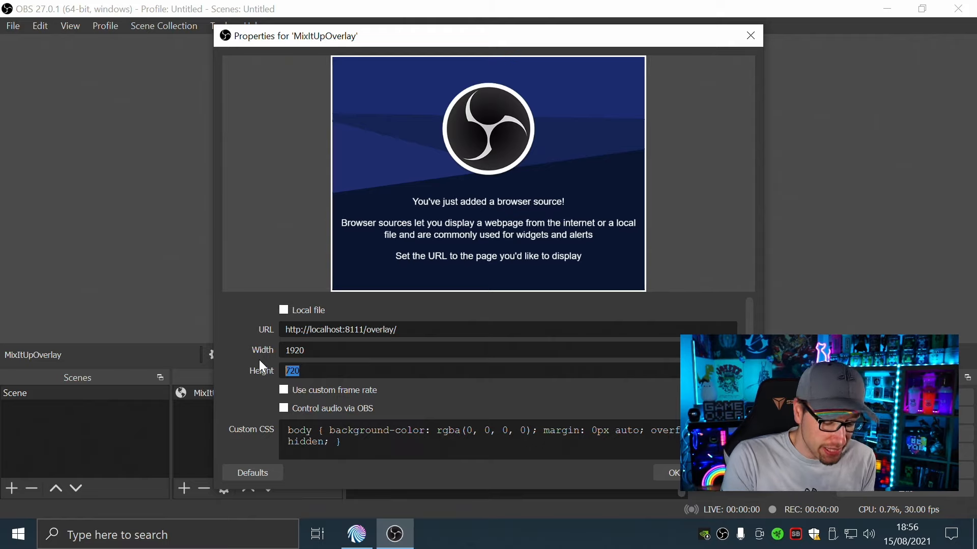
{"action": "type", "text": "0"}
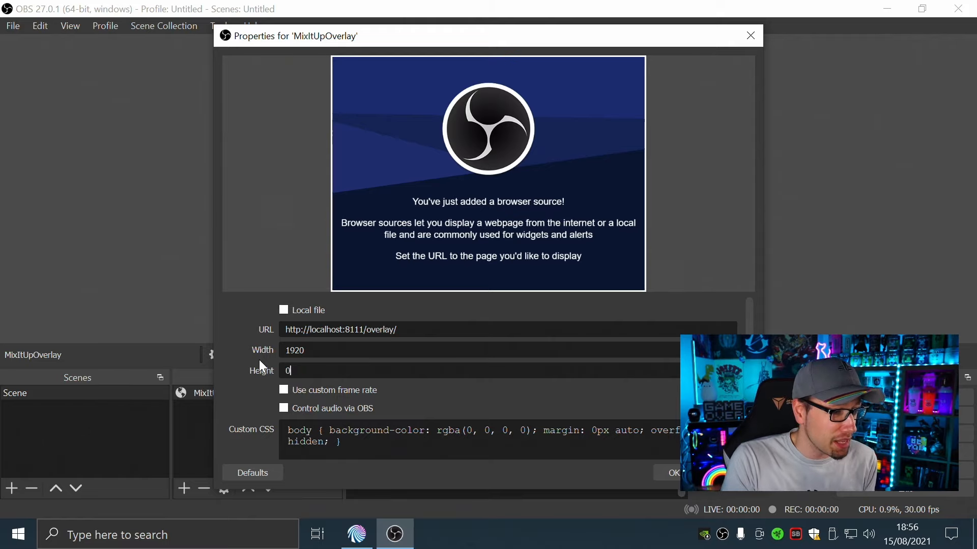
{"action": "type", "text": "1080"}
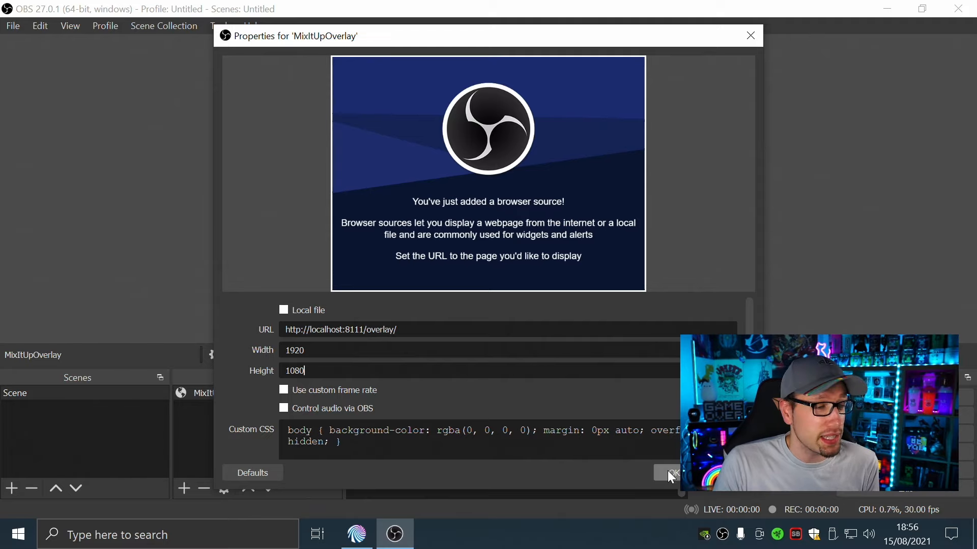
{"action": "left_click", "coordinate": [669, 473]}
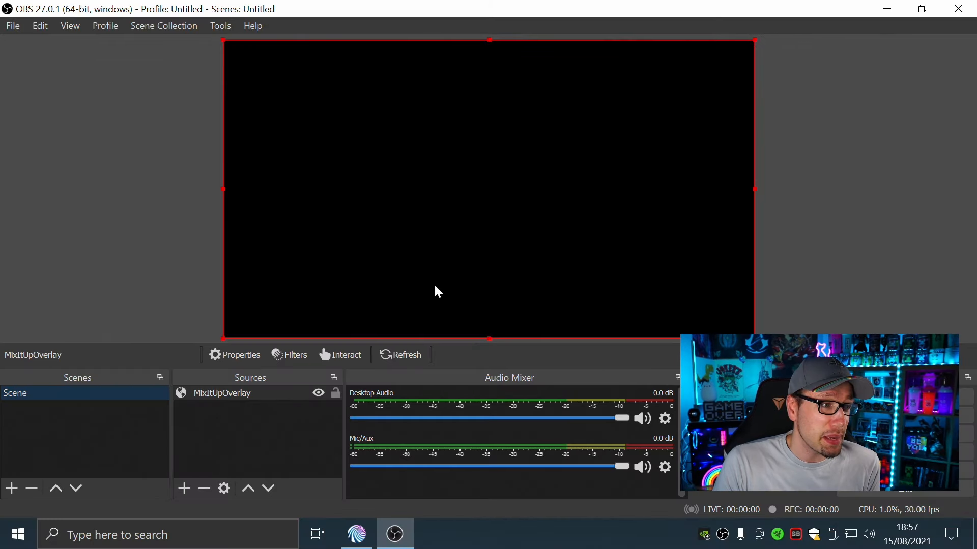
{"action": "mouse_move", "coordinate": [290, 493]}
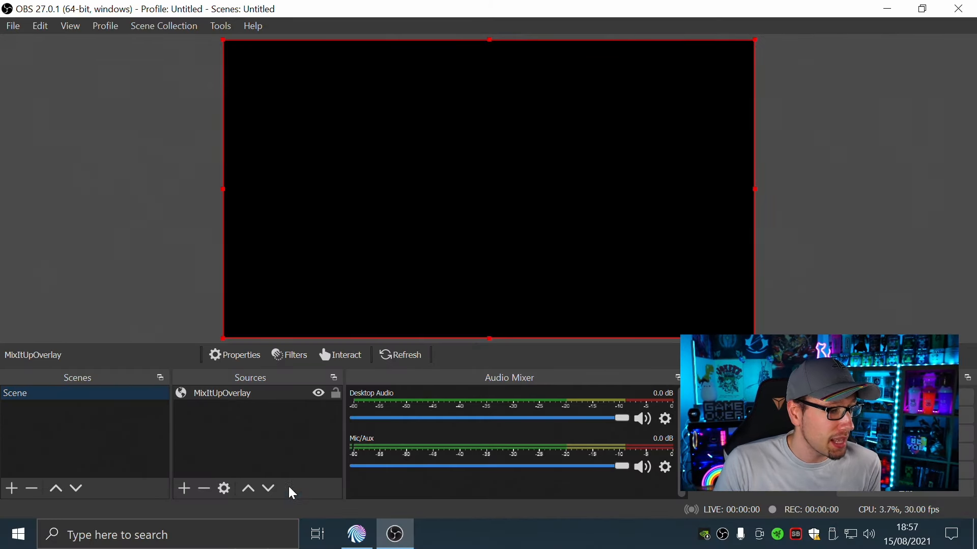
Step: Back in Mix It Up, send an overlay test message and acknowledge the successful connection notice
{"action": "left_click", "coordinate": [356, 534]}
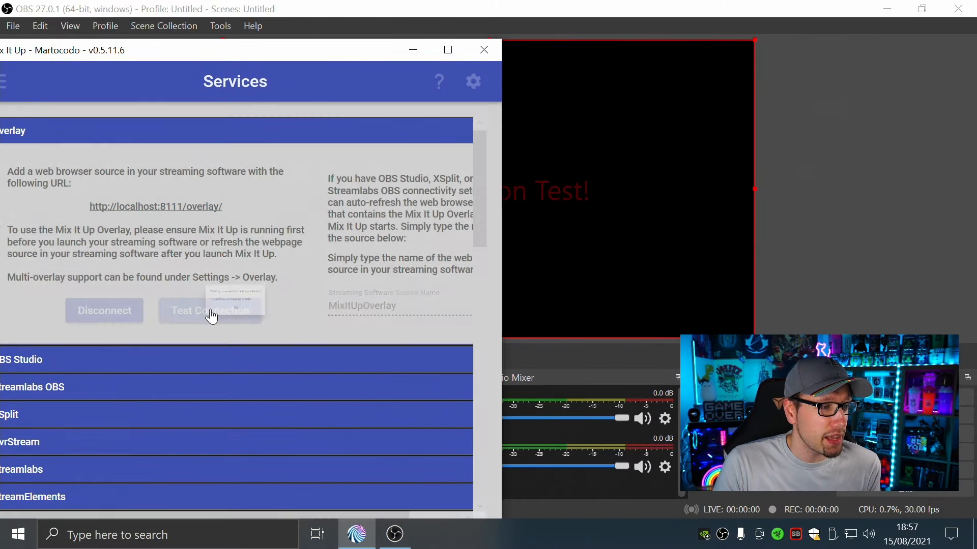
{"action": "left_click", "coordinate": [211, 311]}
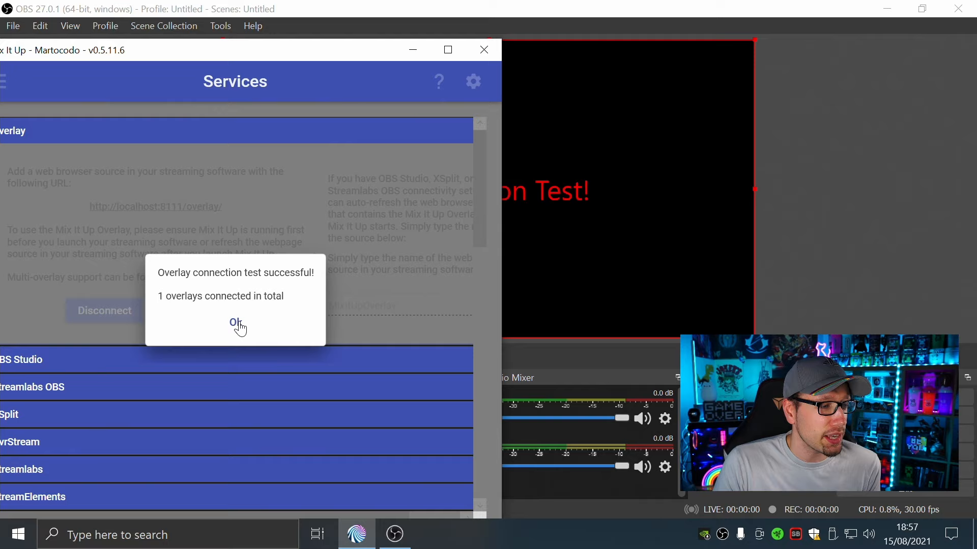
{"action": "left_click", "coordinate": [235, 323]}
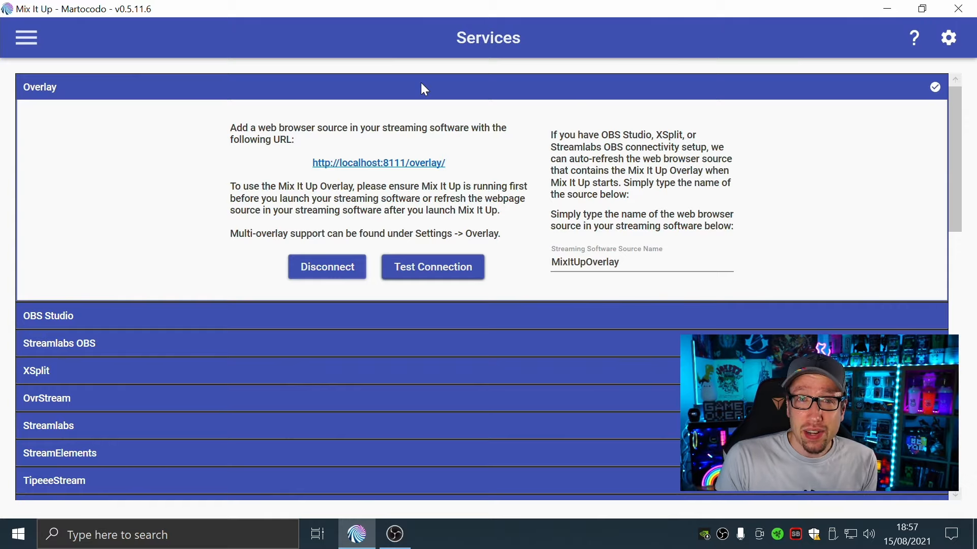
{"action": "mouse_move", "coordinate": [46, 41]}
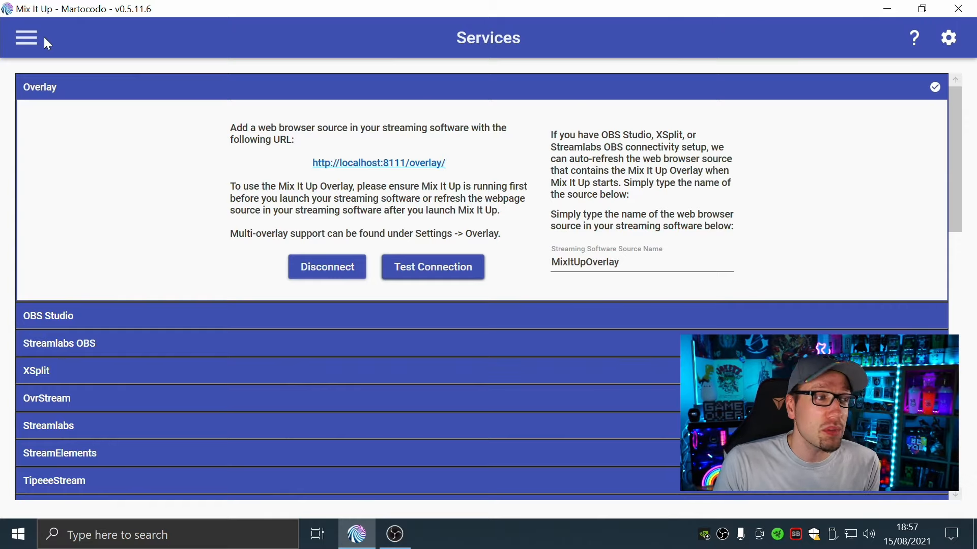
Step: Navigate from Services to the Overlay Widgets page via the side menu
{"action": "left_click", "coordinate": [25, 38]}
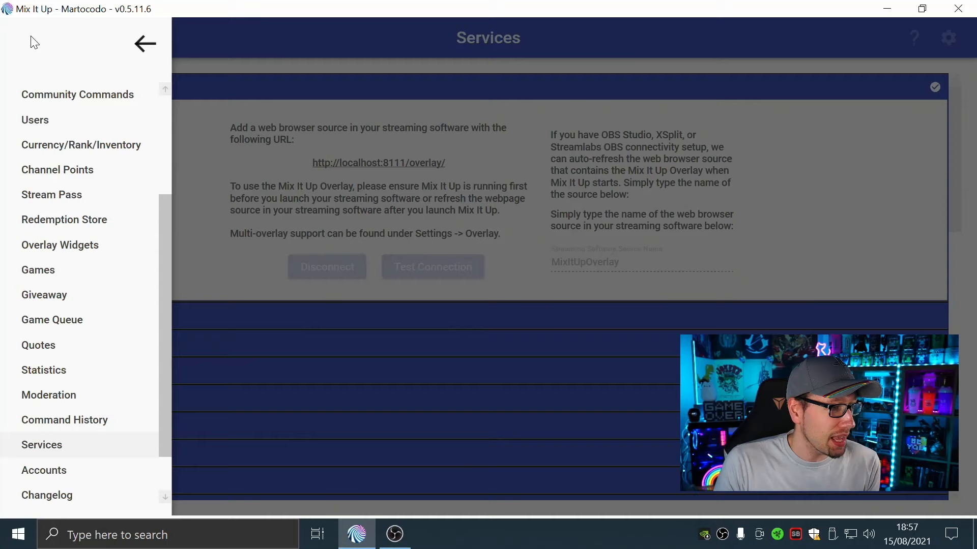
{"action": "left_click", "coordinate": [144, 44]}
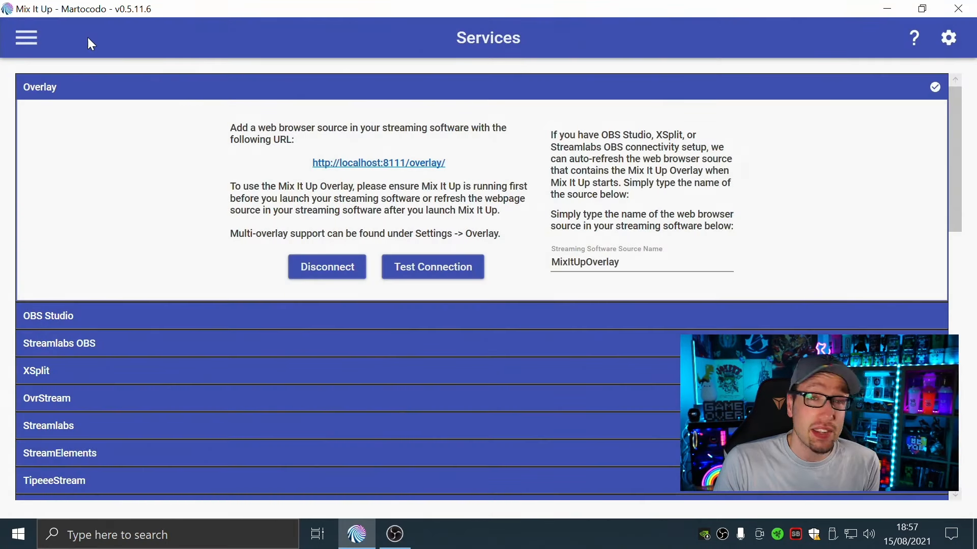
{"action": "left_click", "coordinate": [25, 37]}
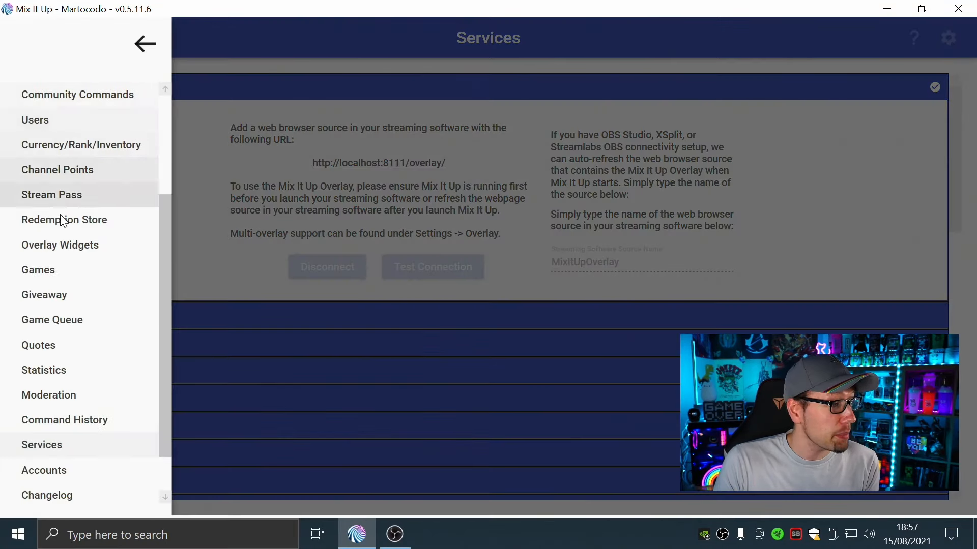
{"action": "left_click", "coordinate": [60, 245]}
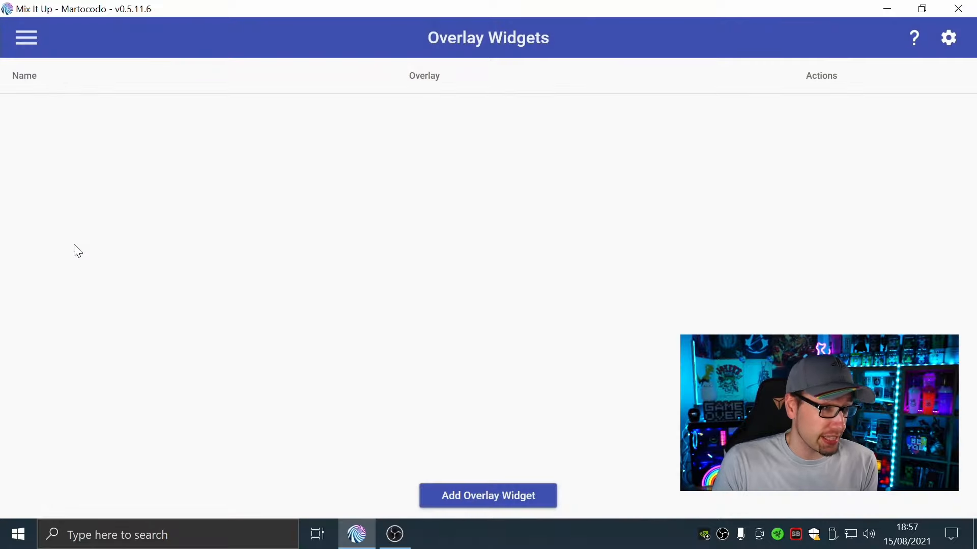
{"action": "mouse_move", "coordinate": [516, 253]}
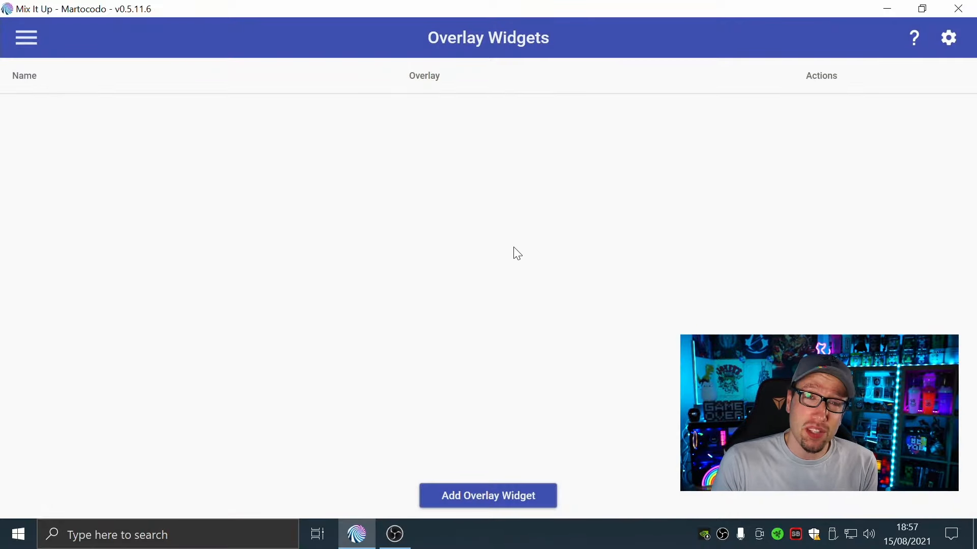
{"action": "mouse_move", "coordinate": [554, 287]}
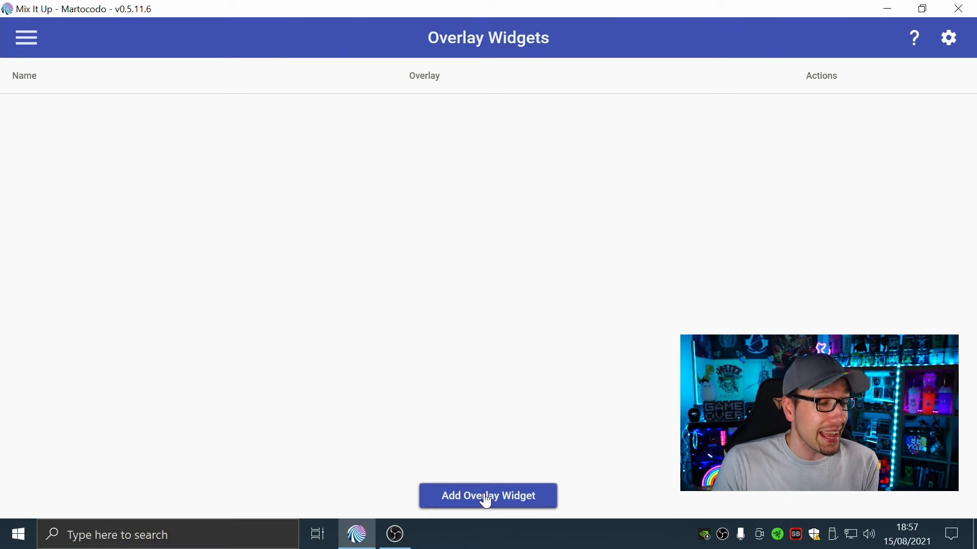
Step: Add a new overlay widget of type End Credits and continue to its settings form
{"action": "left_click", "coordinate": [487, 495]}
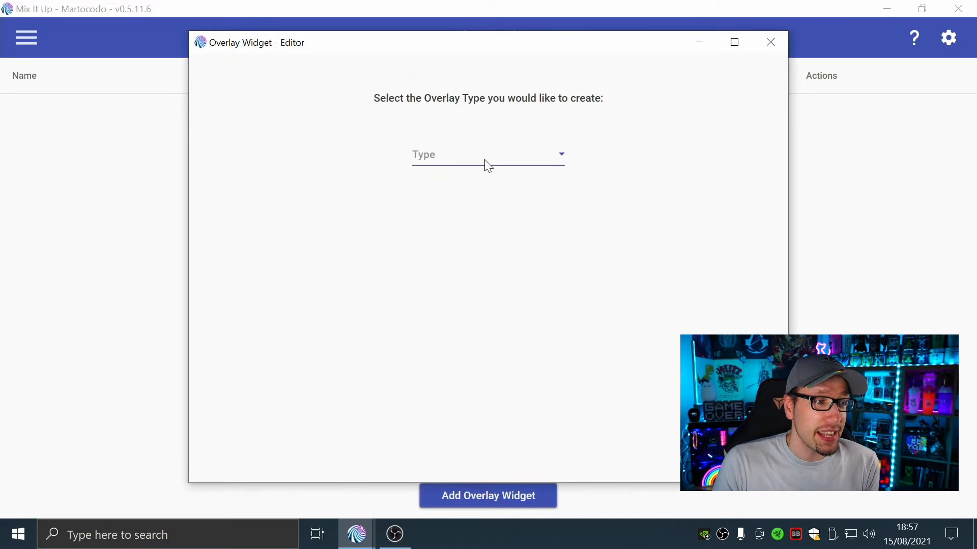
{"action": "left_click", "coordinate": [487, 154]}
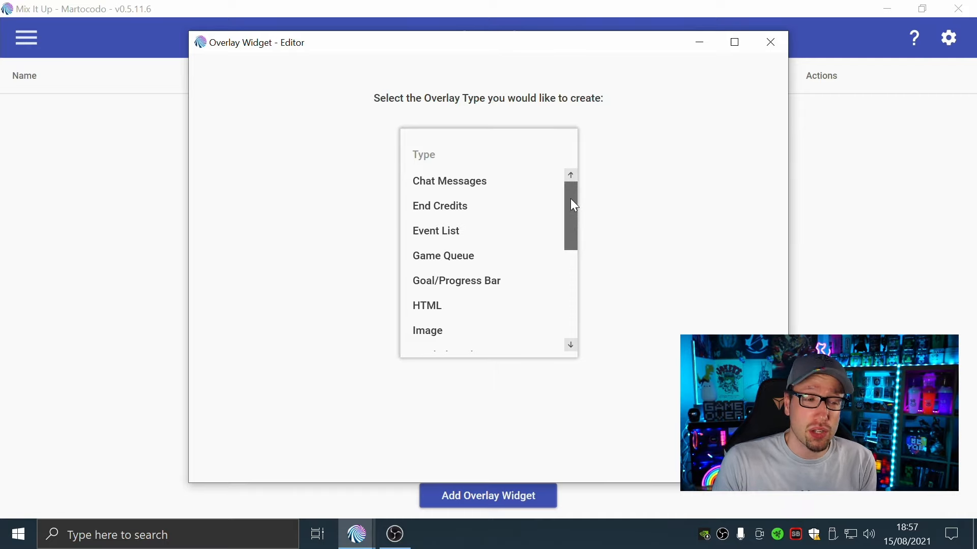
{"action": "scroll", "scroll_direction": "down", "scroll_amount": 3}
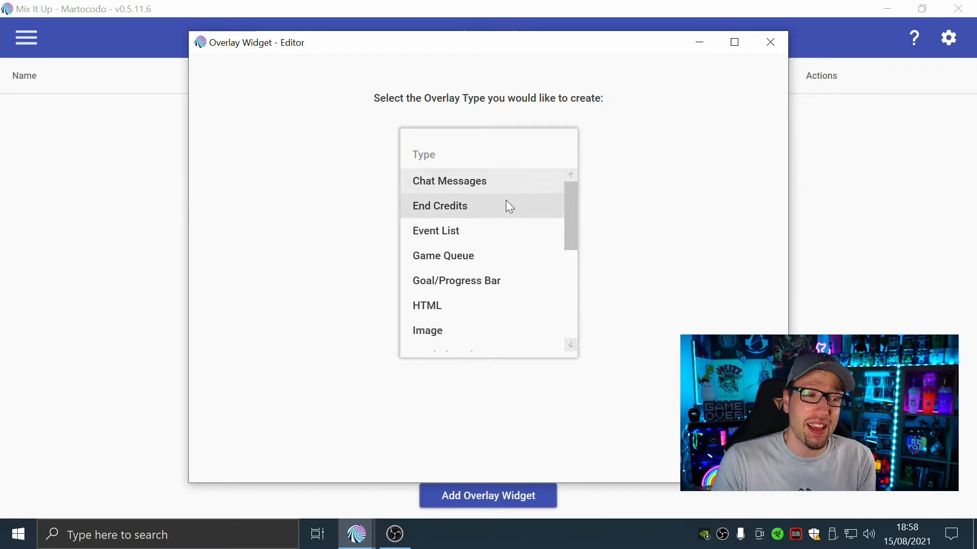
{"action": "mouse_move", "coordinate": [463, 207]}
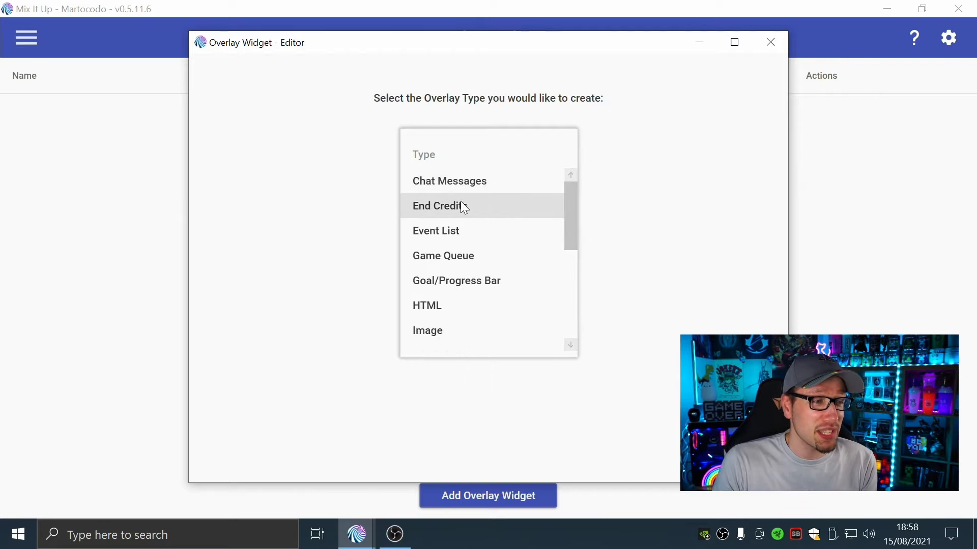
{"action": "left_click", "coordinate": [437, 206]}
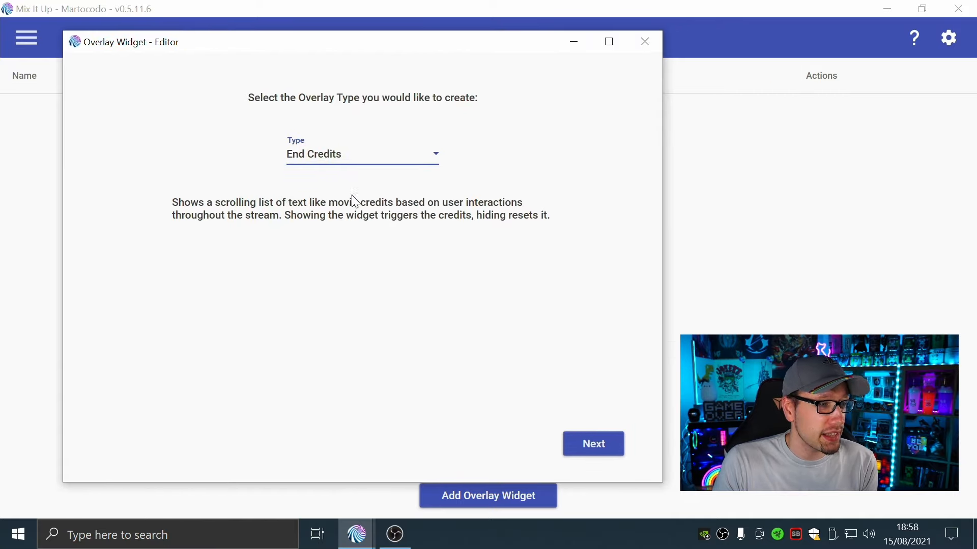
{"action": "mouse_move", "coordinate": [490, 243]}
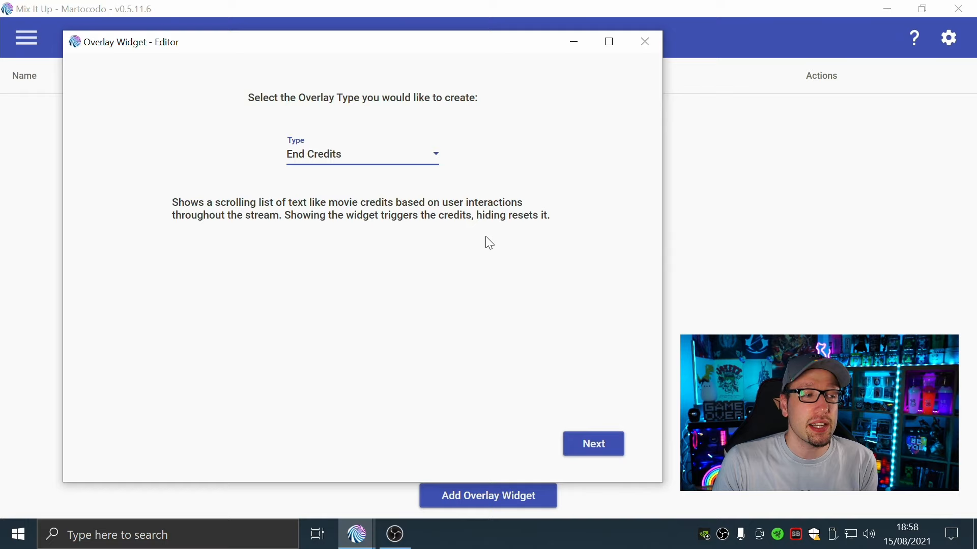
{"action": "mouse_move", "coordinate": [573, 428]}
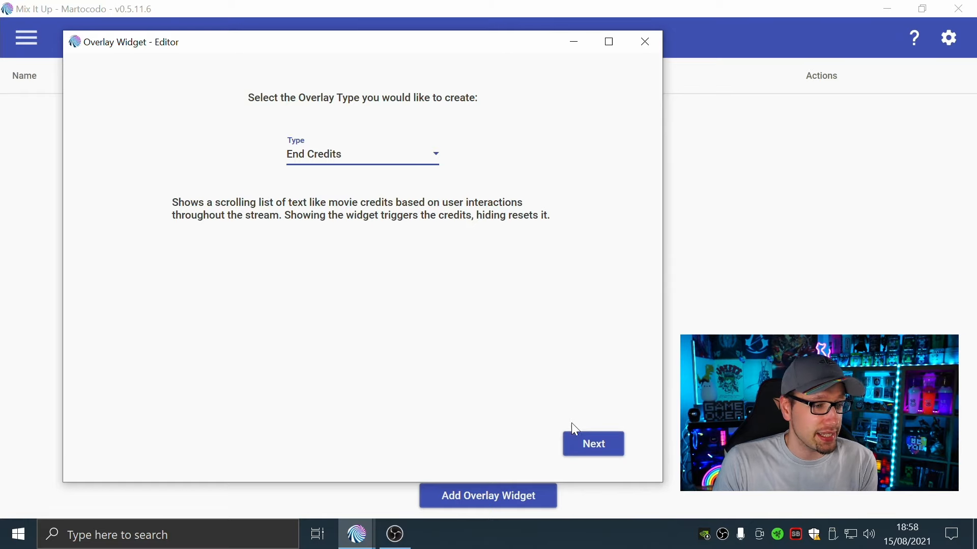
{"action": "left_click", "coordinate": [592, 444]}
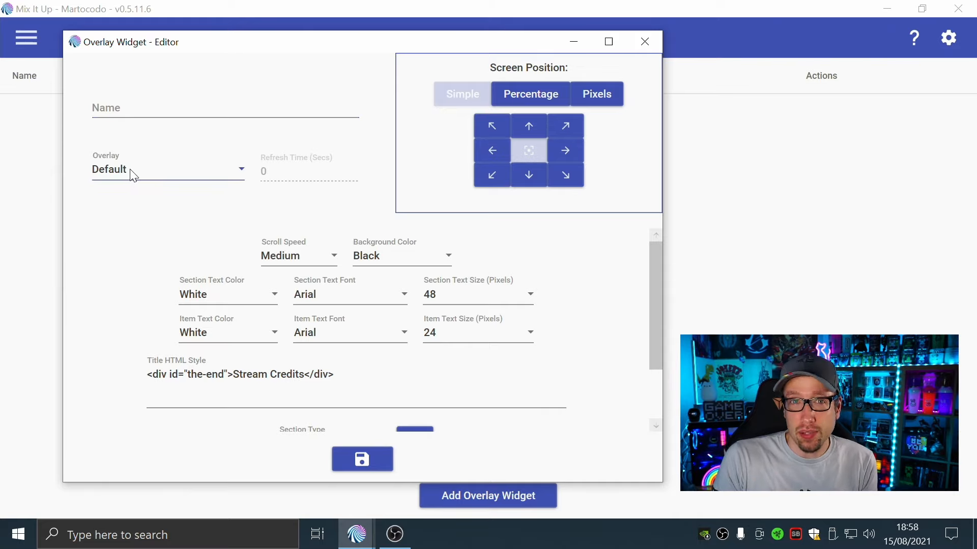
Step: Name the widget 'credits' and move to the section heading font field
{"action": "left_click", "coordinate": [224, 108]}
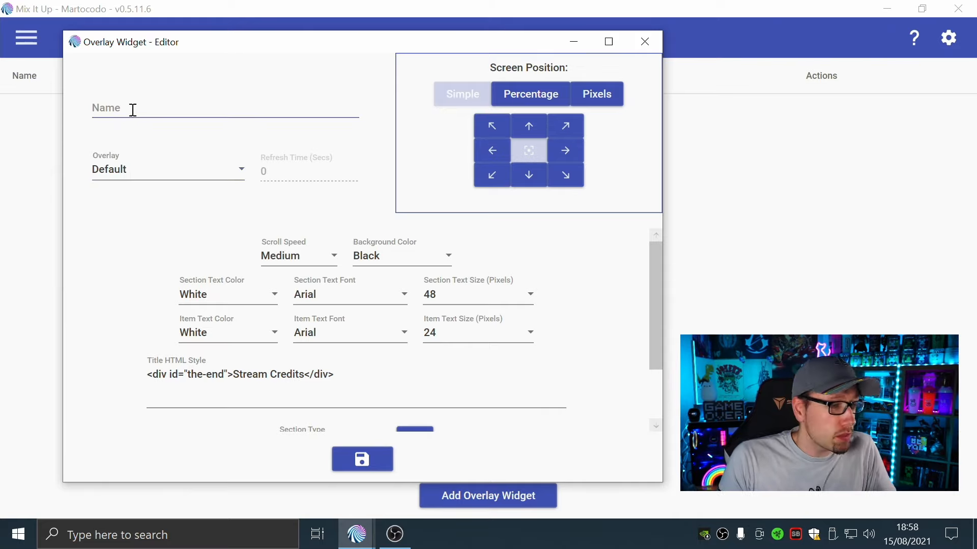
{"action": "left_click", "coordinate": [223, 108]}
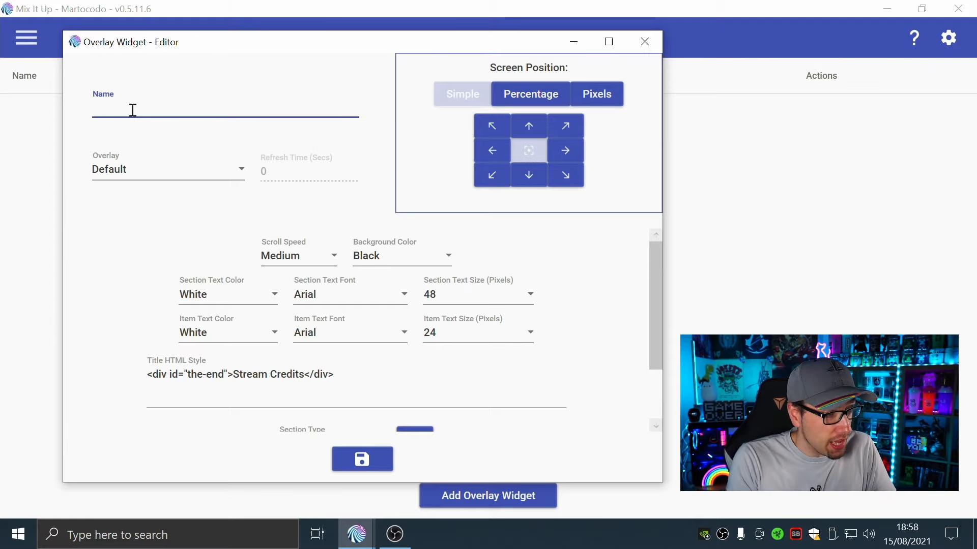
{"action": "type", "text": "credits"}
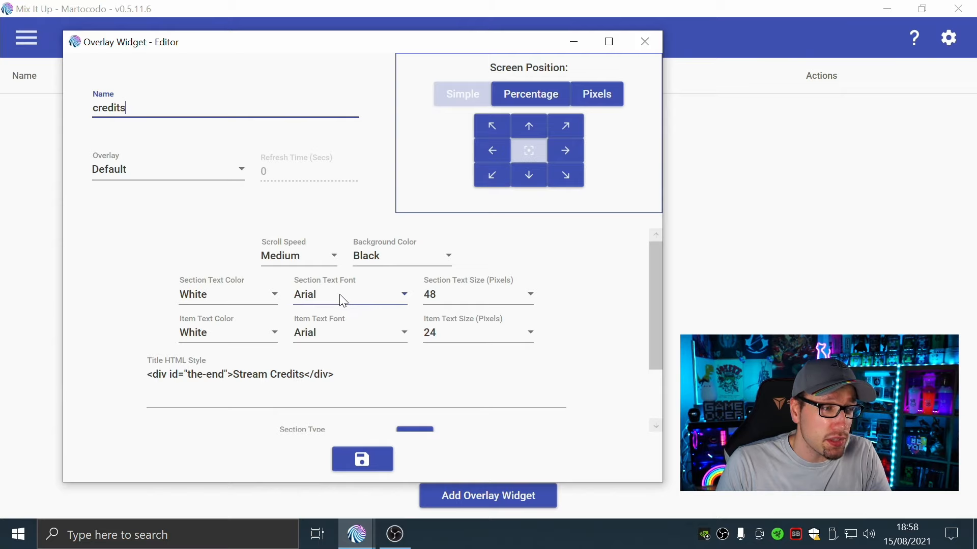
{"action": "left_click", "coordinate": [349, 294]}
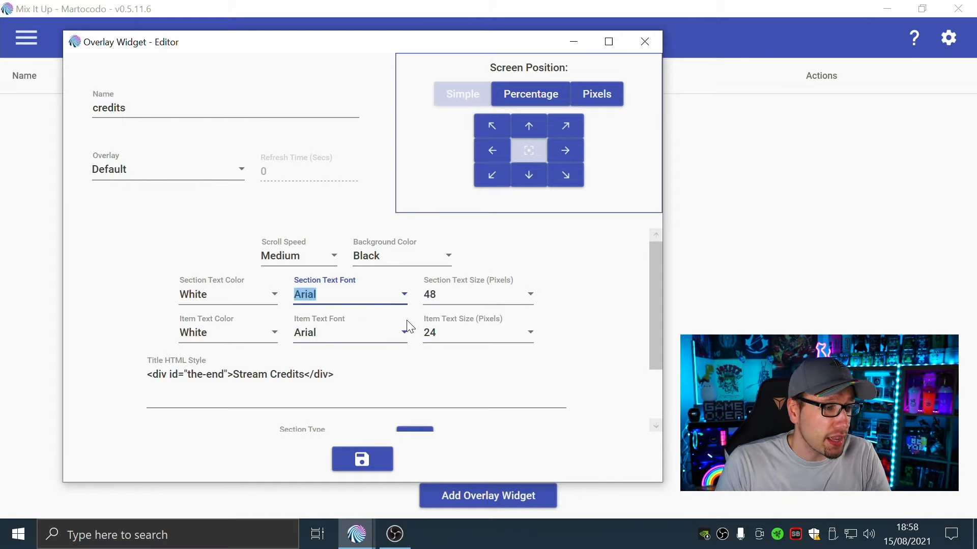
{"action": "scroll", "scroll_direction": "down", "scroll_amount": 3}
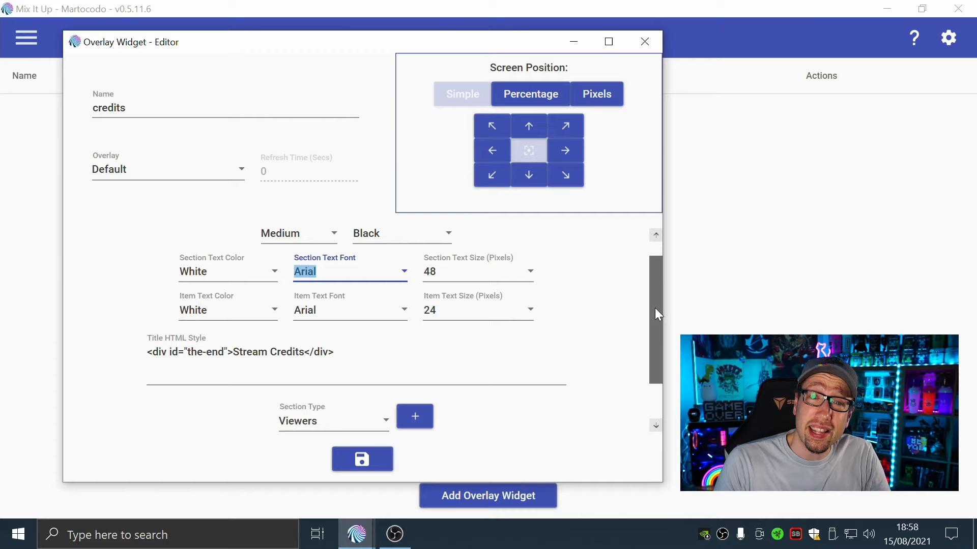
{"action": "scroll", "scroll_direction": "down", "scroll_amount": 3}
{"action": "type", "text": "My "}
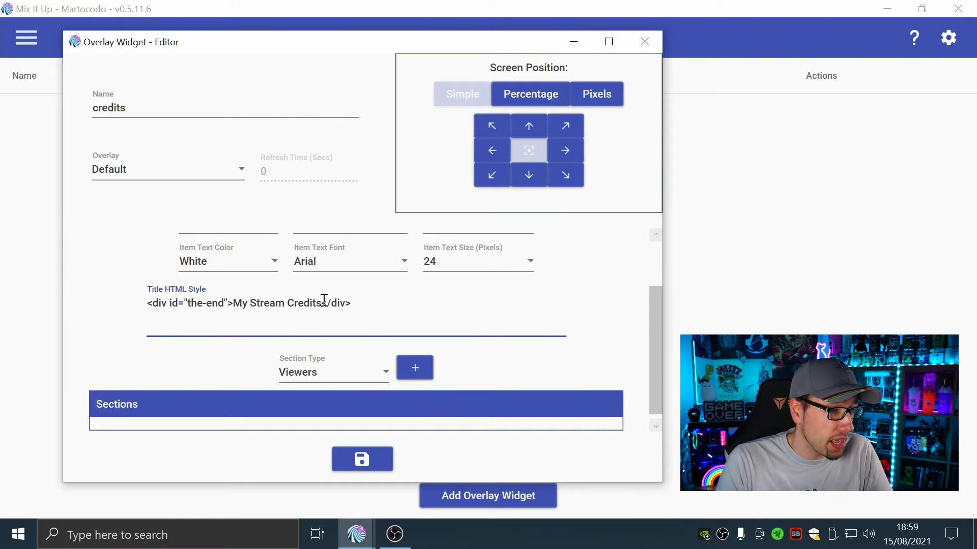
Step: Extend the title to 'My Stream Credits - Thank you all for being here'
{"action": "type", "text": "- T"}
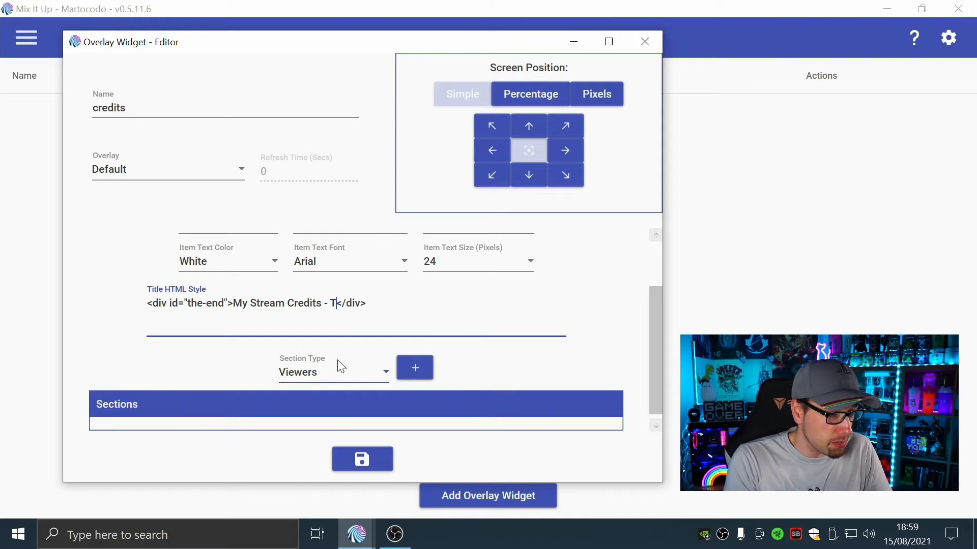
{"action": "type", "text": "hank you all for being here"}
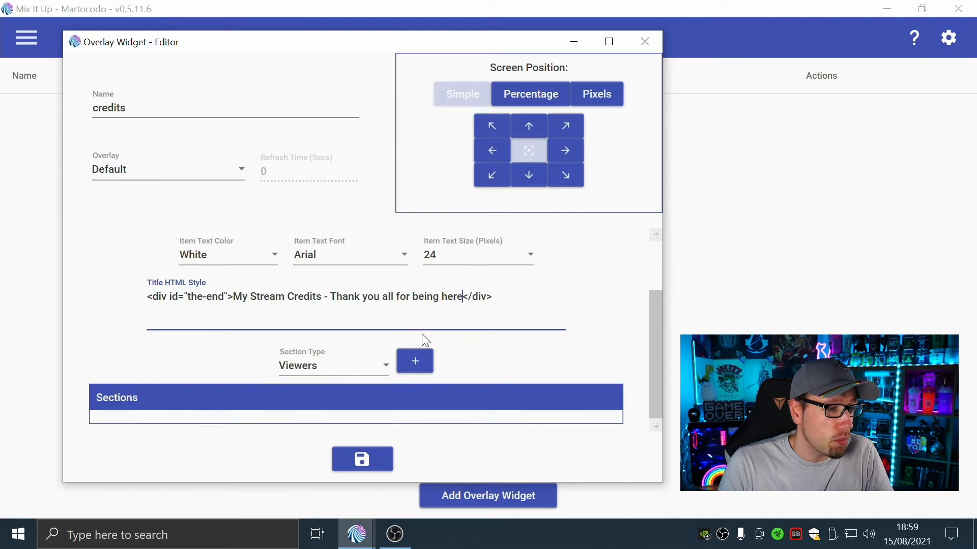
{"action": "mouse_move", "coordinate": [293, 399]}
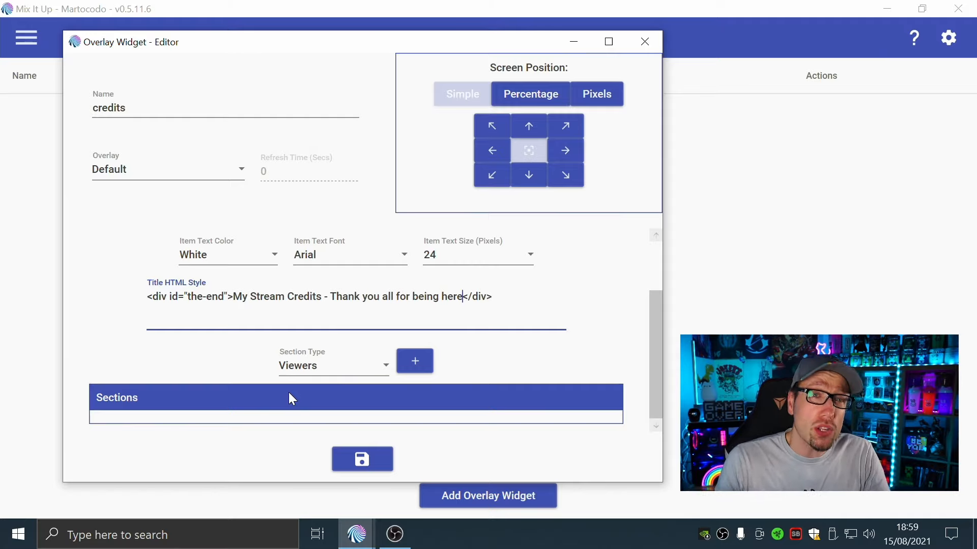
Step: Add New Followers and Hosts sections to the credits widget
{"action": "left_click", "coordinate": [334, 365]}
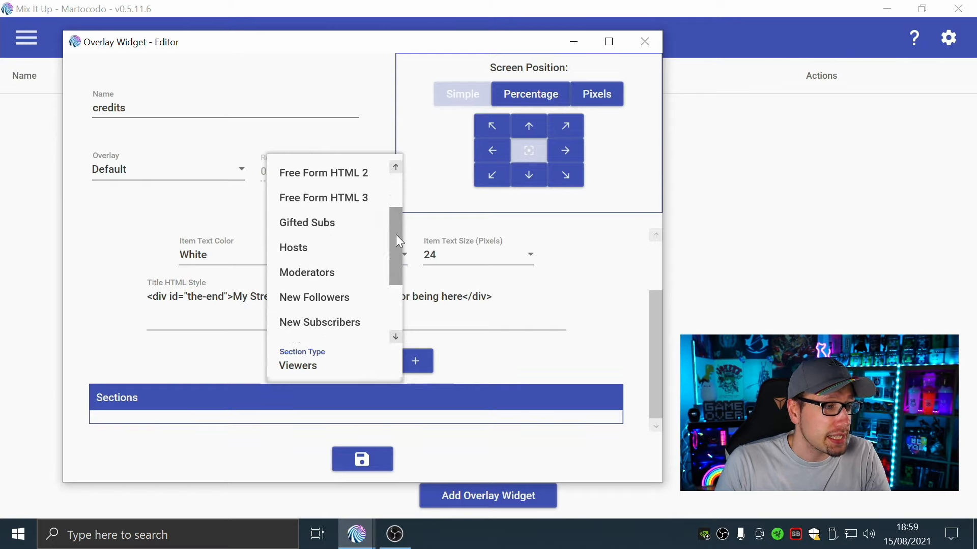
{"action": "left_click", "coordinate": [314, 297]}
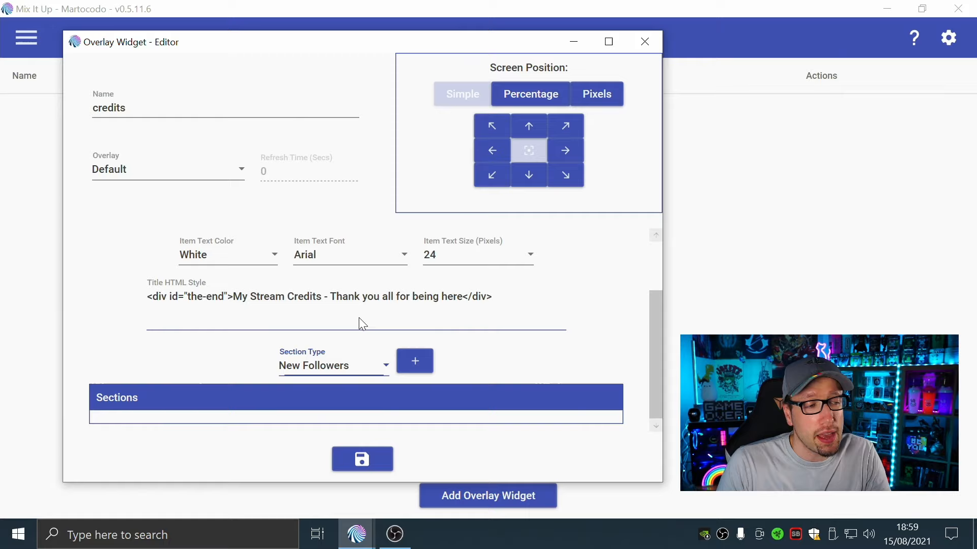
{"action": "mouse_move", "coordinate": [356, 373]}
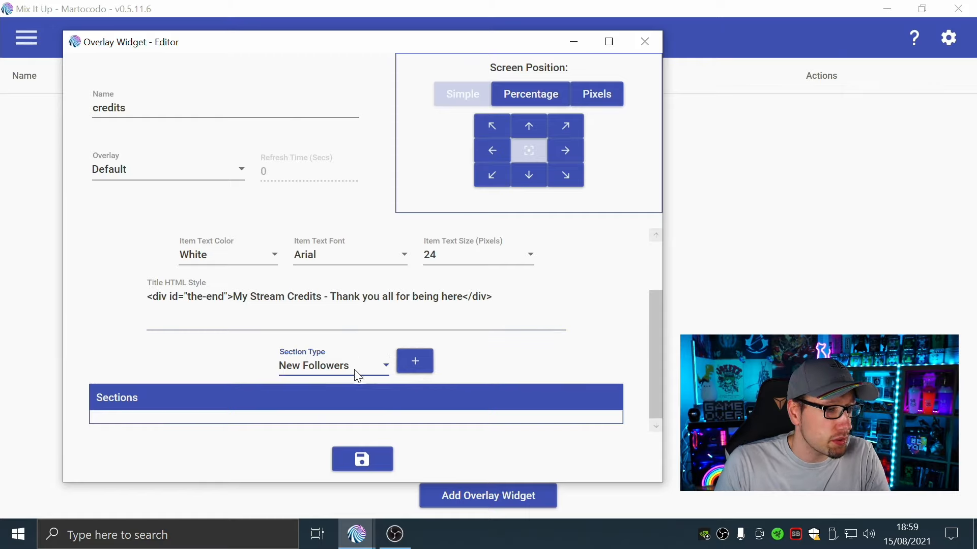
{"action": "left_click", "coordinate": [334, 365]}
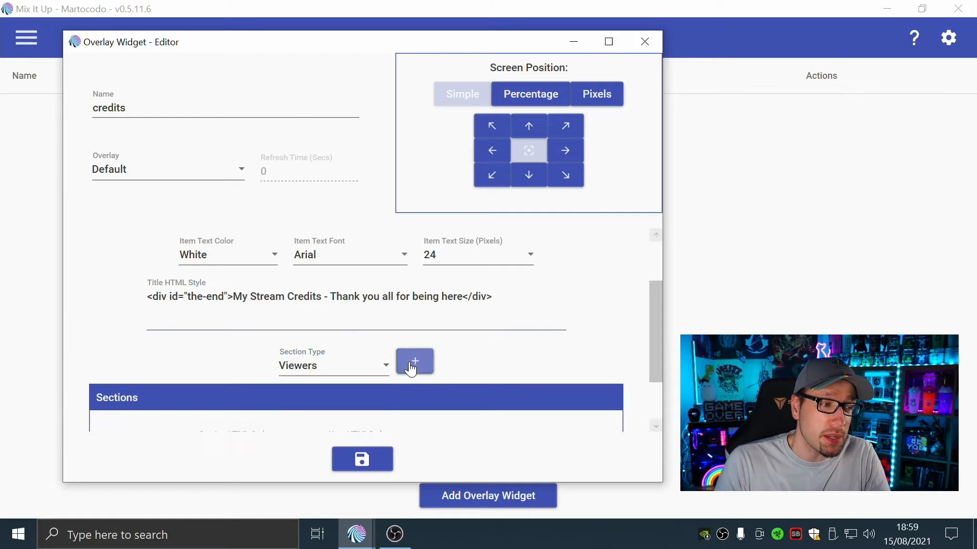
{"action": "left_click", "coordinate": [414, 361]}
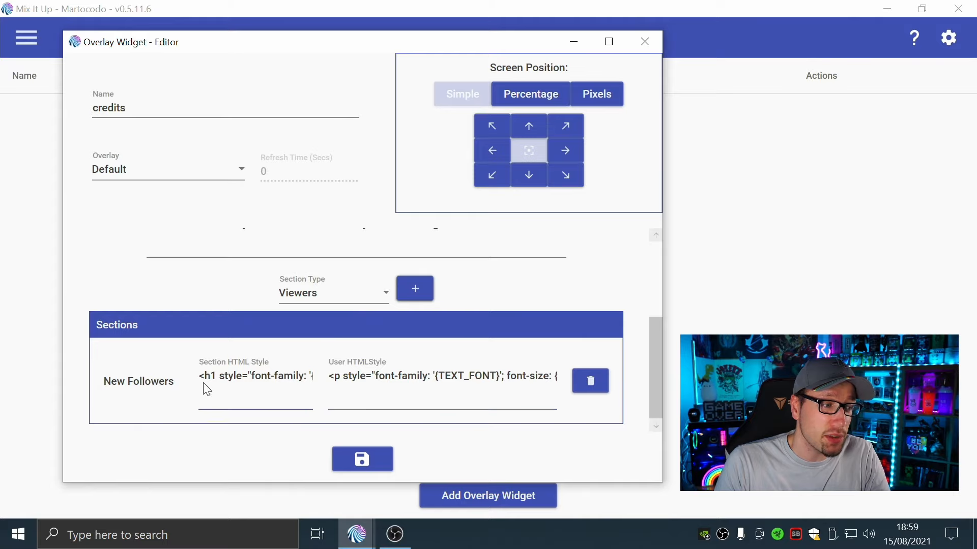
{"action": "mouse_move", "coordinate": [398, 393]}
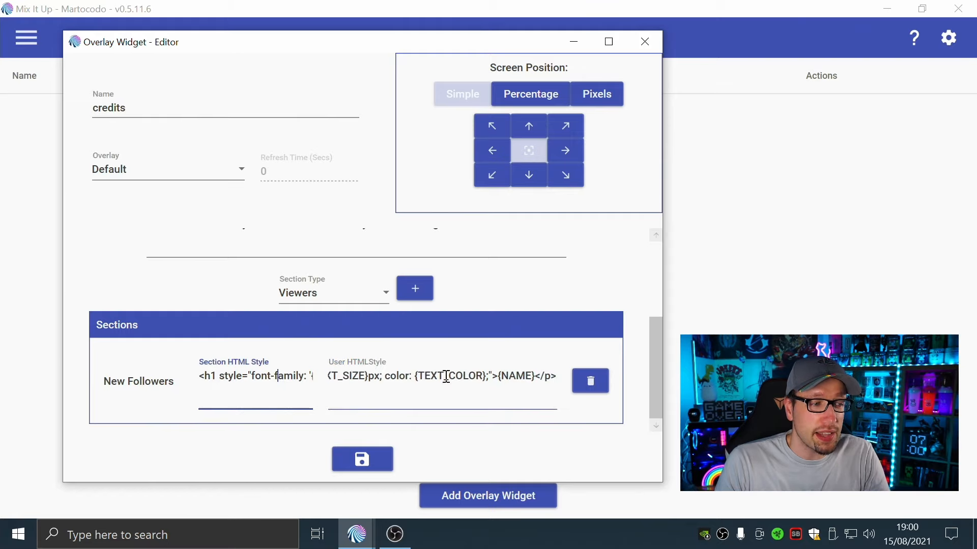
{"action": "left_click", "coordinate": [443, 376]}
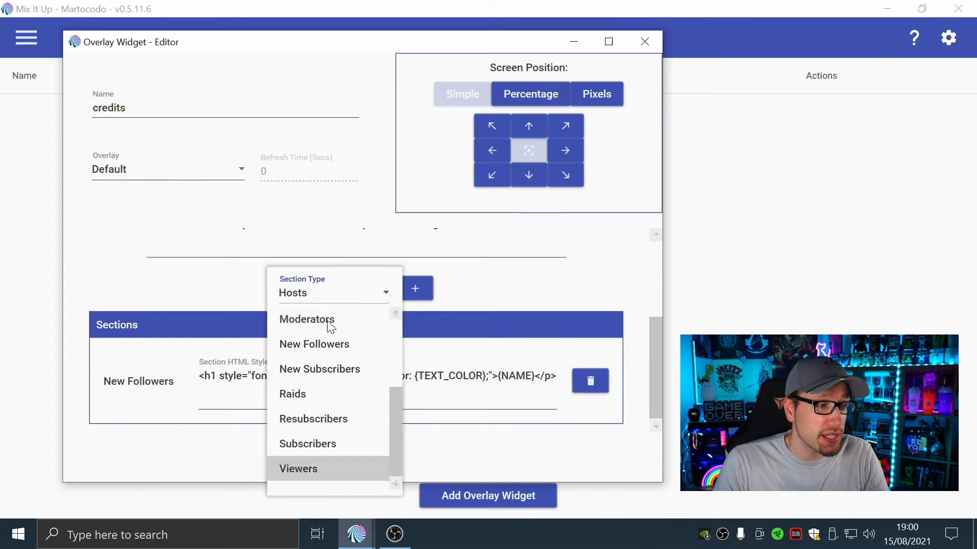
{"action": "left_click", "coordinate": [298, 468]}
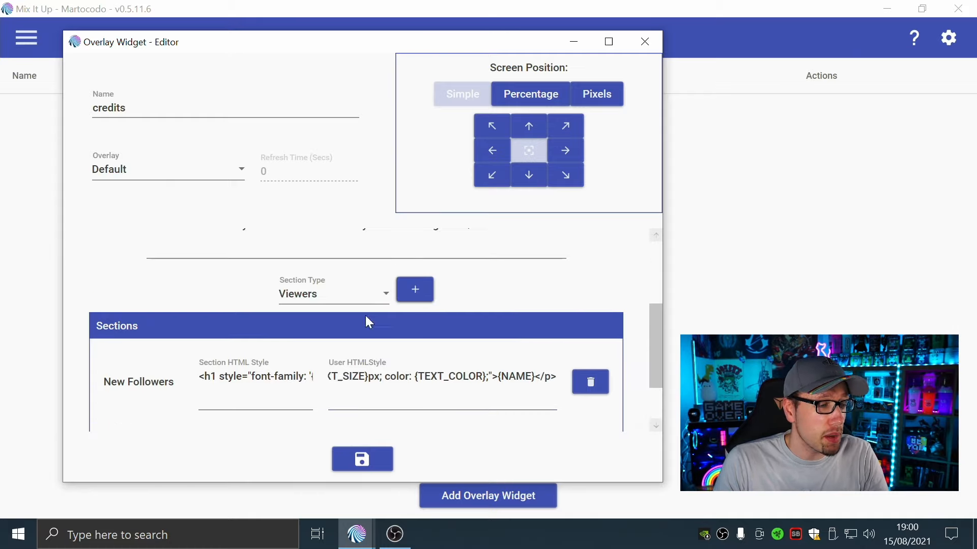
Step: Add a New Subscribers section to the credits widget
{"action": "left_click", "coordinate": [334, 293]}
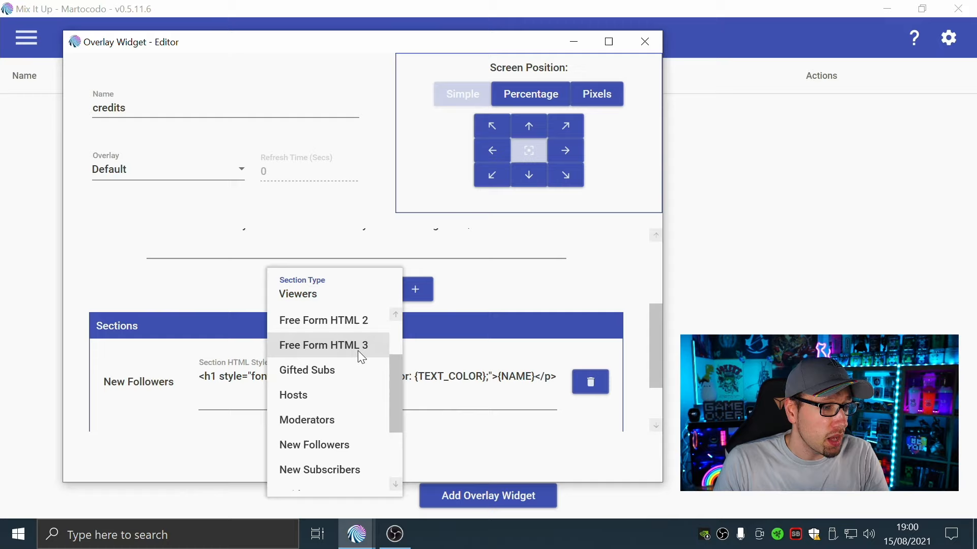
{"action": "left_click", "coordinate": [320, 470]}
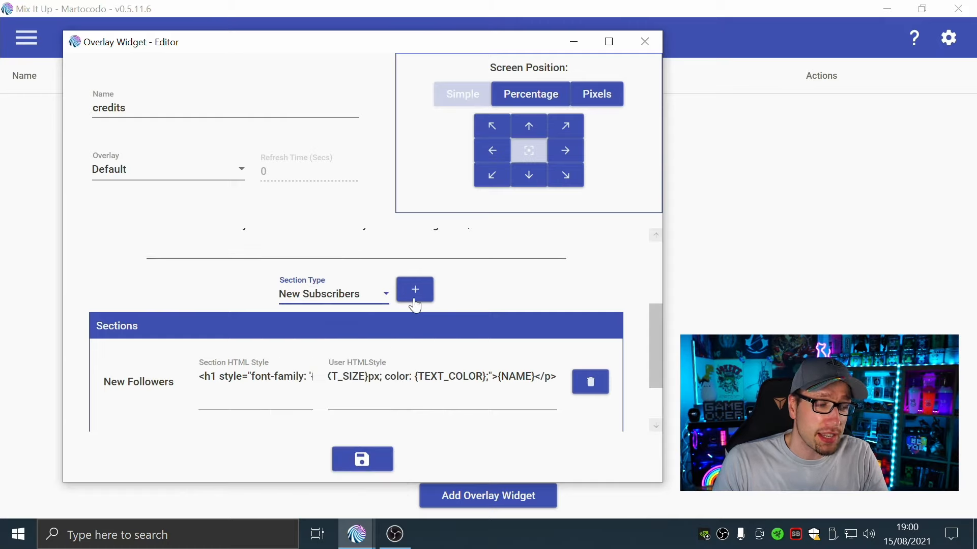
{"action": "left_click", "coordinate": [414, 290]}
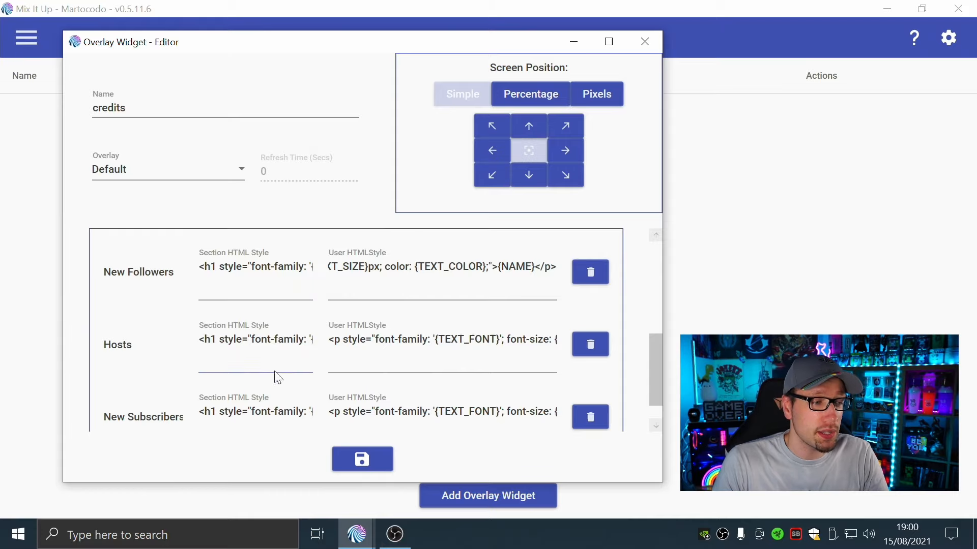
{"action": "scroll", "scroll_direction": "down", "scroll_amount": 3}
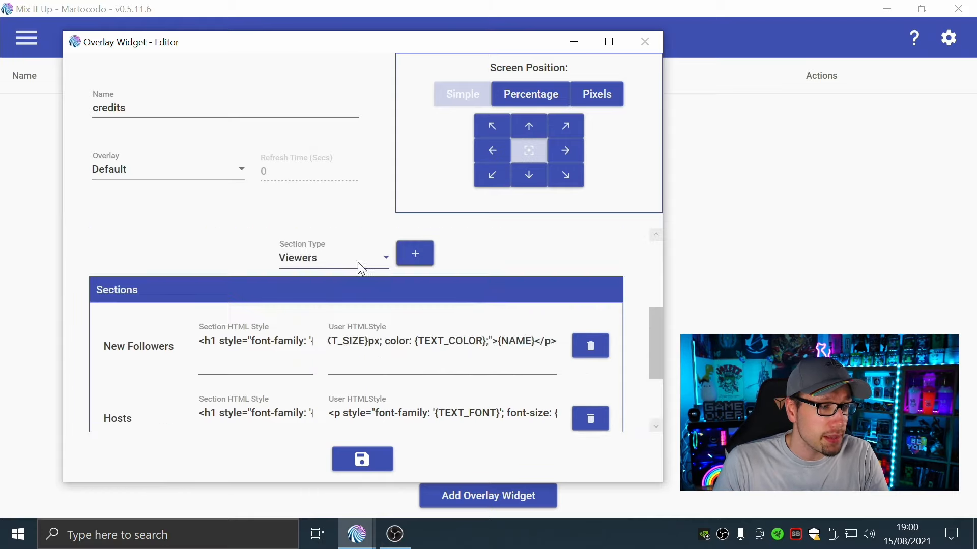
Step: Set Section Text Font to Arial Black and Item Text Font to Exo 2, then save the credits widget
{"action": "left_click", "coordinate": [349, 294]}
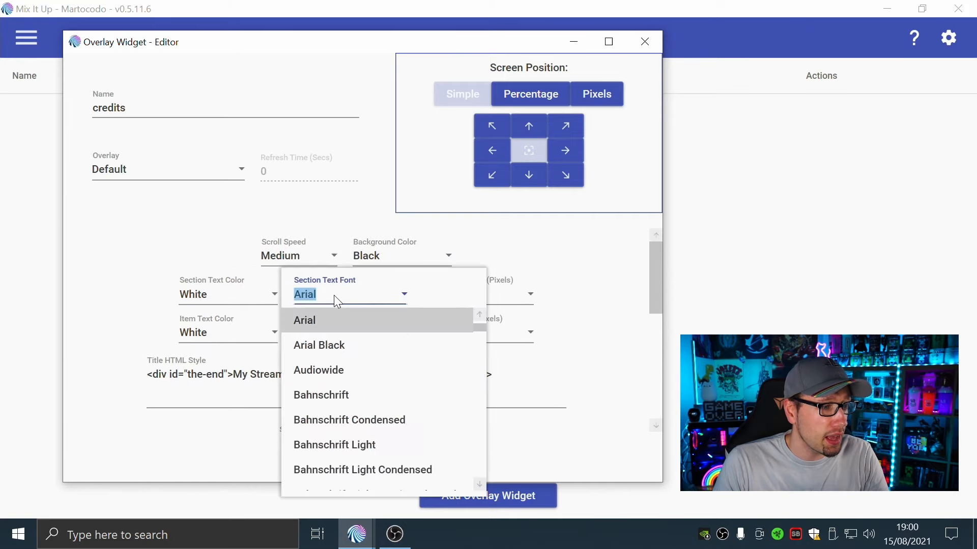
{"action": "left_click", "coordinate": [319, 345]}
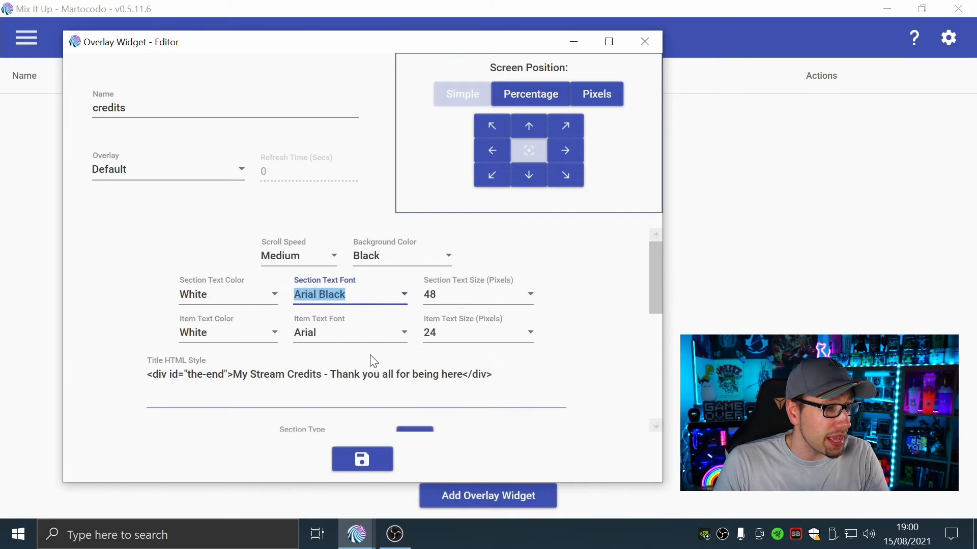
{"action": "left_click", "coordinate": [349, 331]}
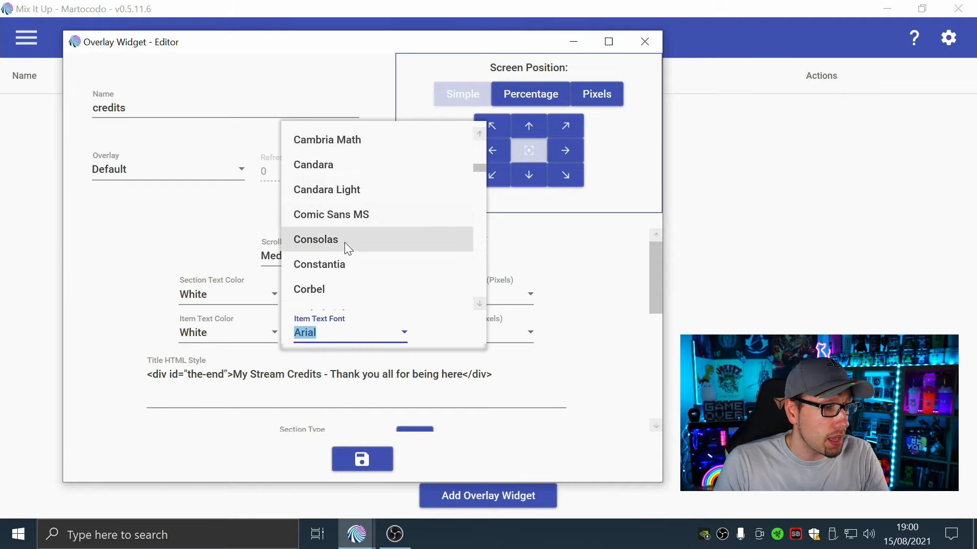
{"action": "scroll", "scroll_direction": "down", "scroll_amount": 3}
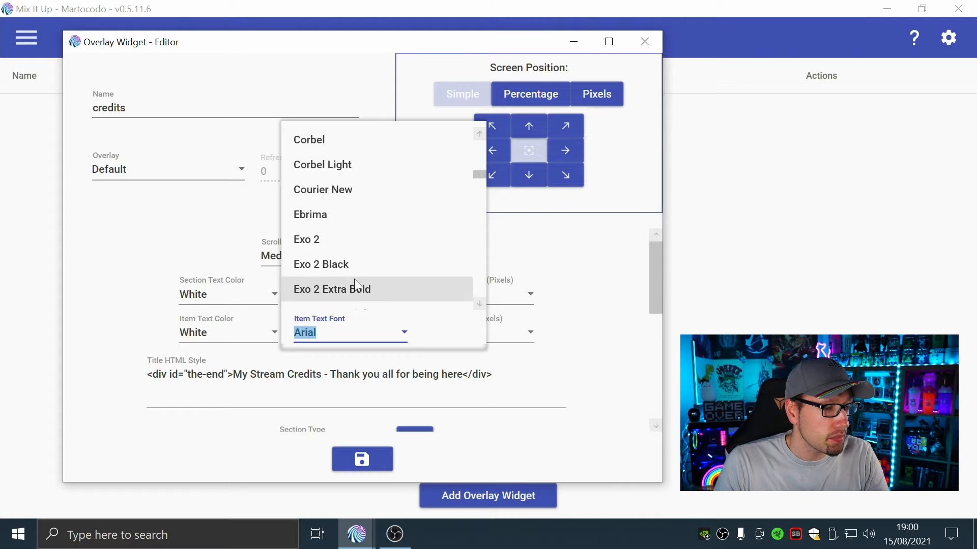
{"action": "left_click", "coordinate": [306, 239]}
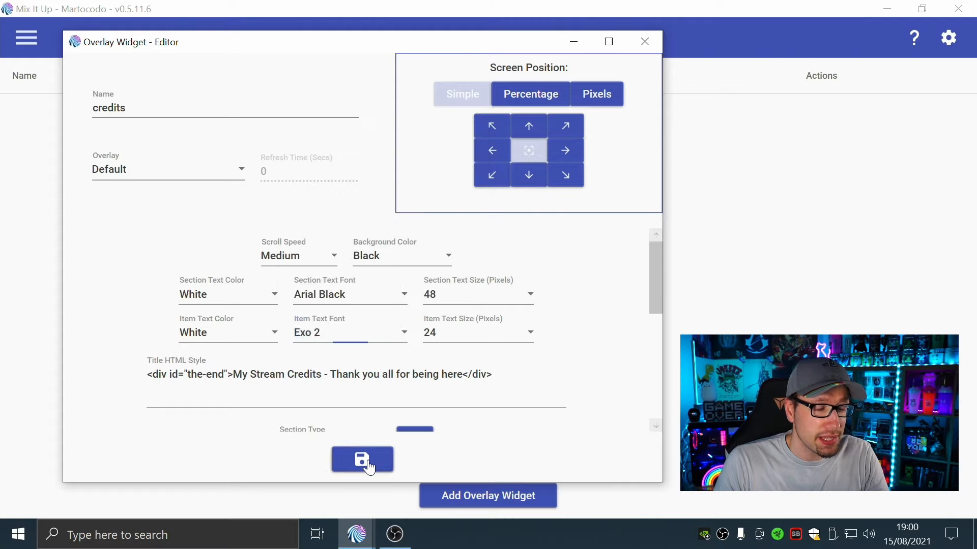
{"action": "left_click", "coordinate": [362, 460]}
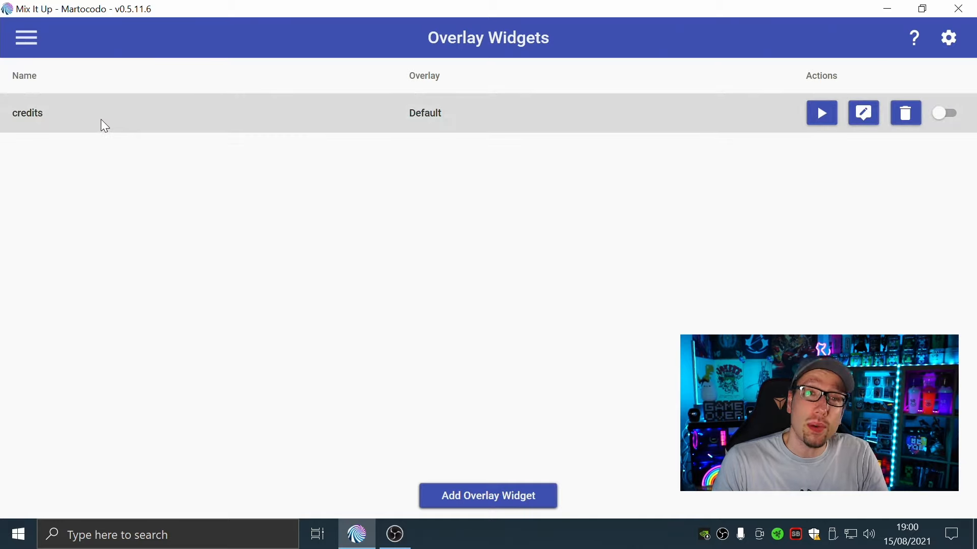
{"action": "mouse_move", "coordinate": [441, 86]}
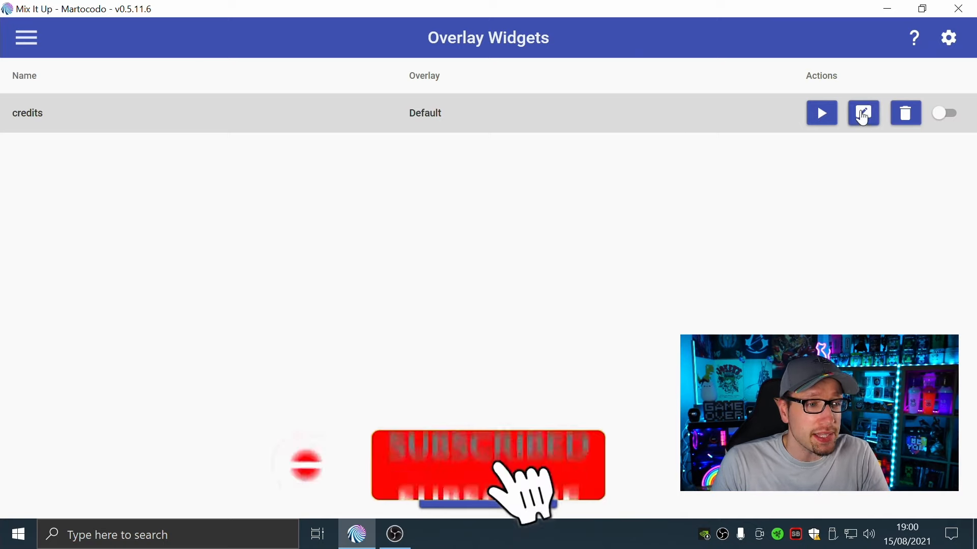
Step: Reopen the credits widget, set Background Color to Blue Grey, and save it
{"action": "left_click", "coordinate": [863, 113]}
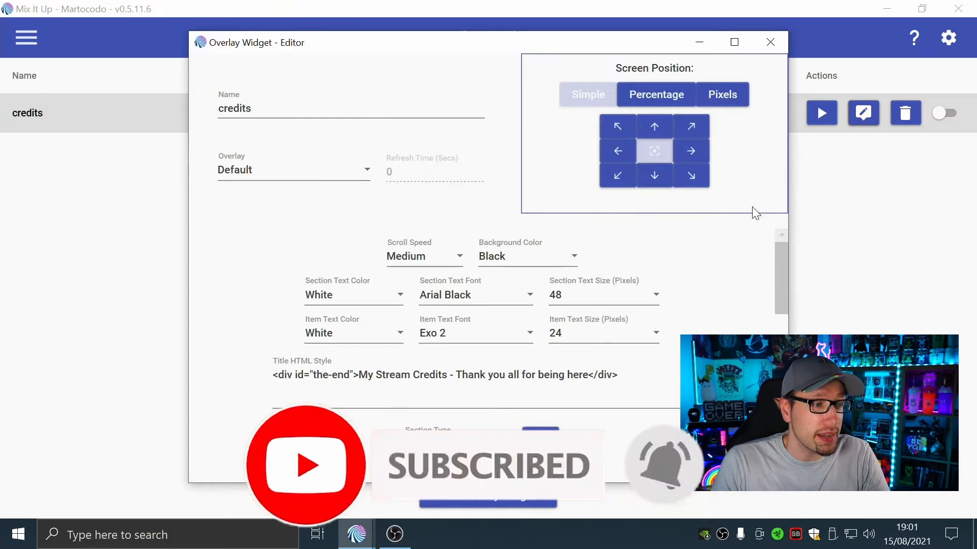
{"action": "scroll", "scroll_direction": "down", "scroll_amount": 3}
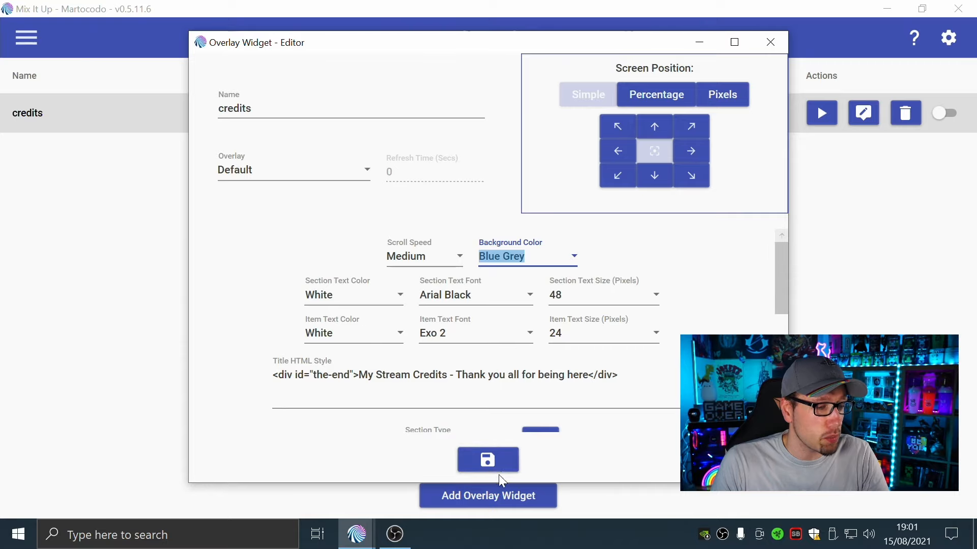
{"action": "left_click", "coordinate": [488, 460]}
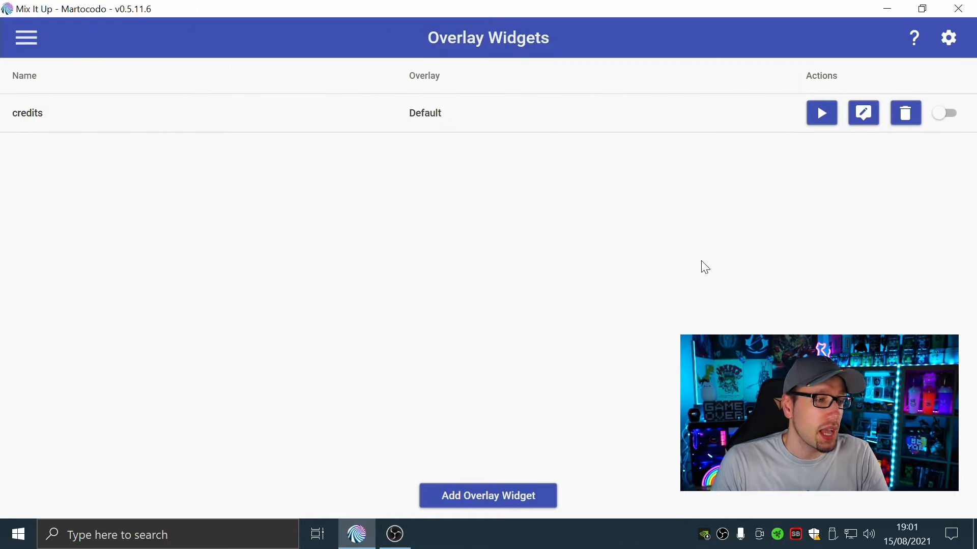
{"action": "mouse_move", "coordinate": [607, 49]}
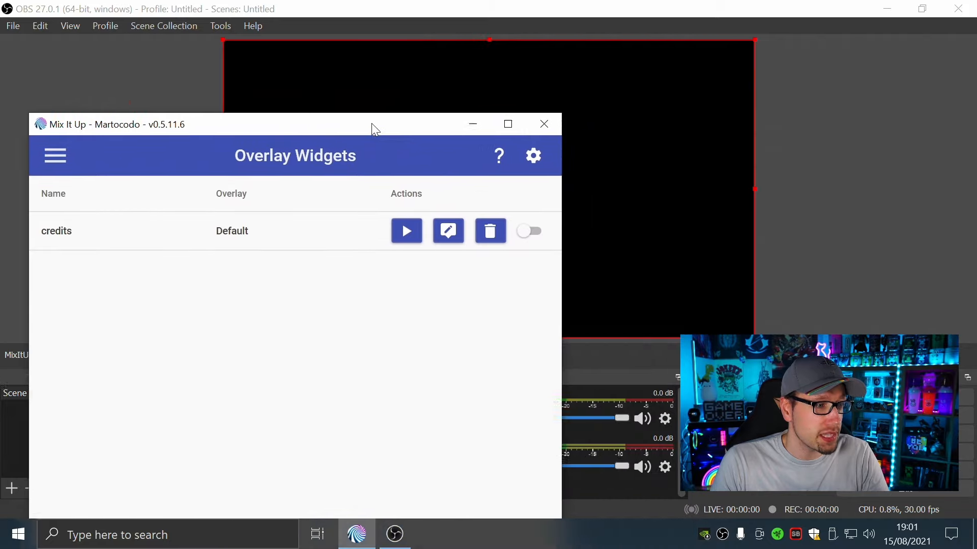
Step: Move the widget list aside and run a test of the credits widget over the OBS preview
{"action": "left_click_drag", "start_coordinate": [373, 124], "coordinate": [408, 362]}
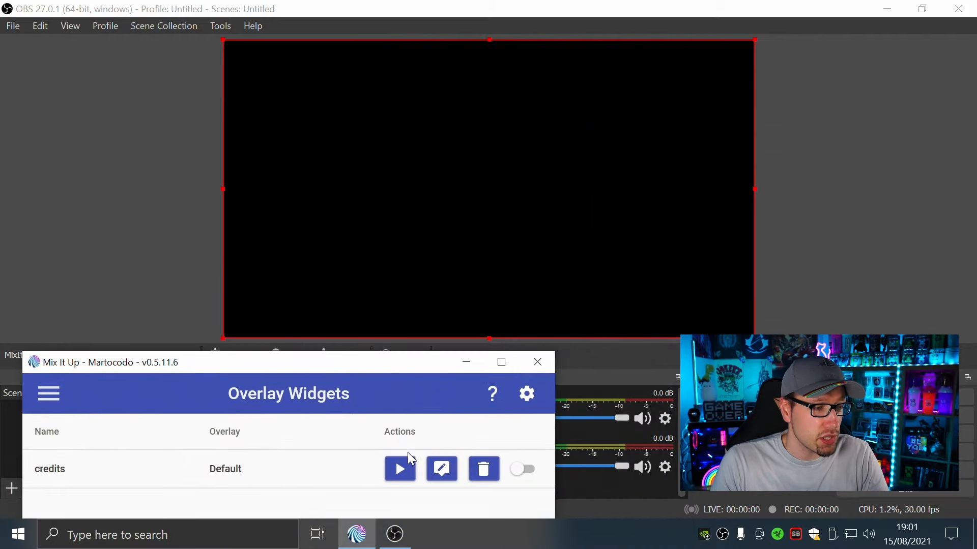
{"action": "left_click", "coordinate": [399, 469]}
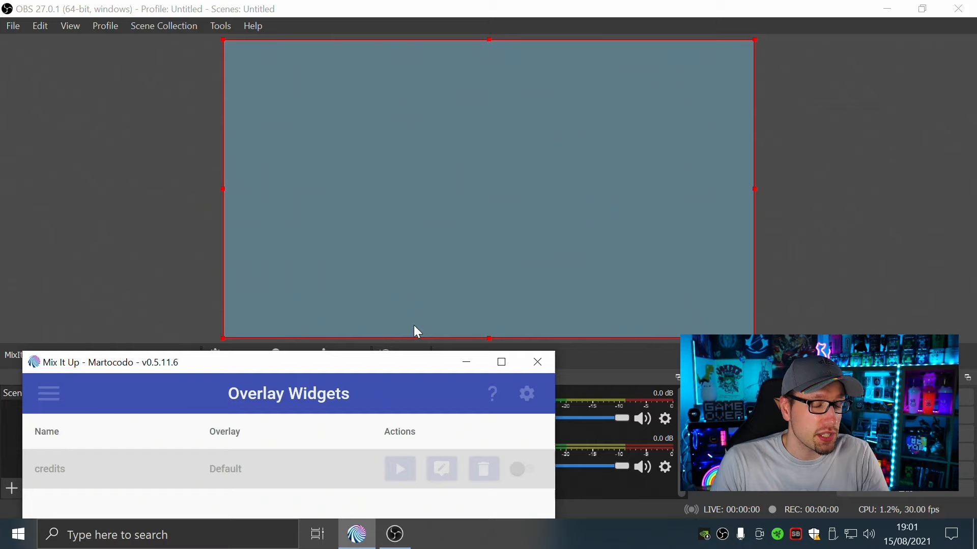
{"action": "left_click", "coordinate": [400, 468]}
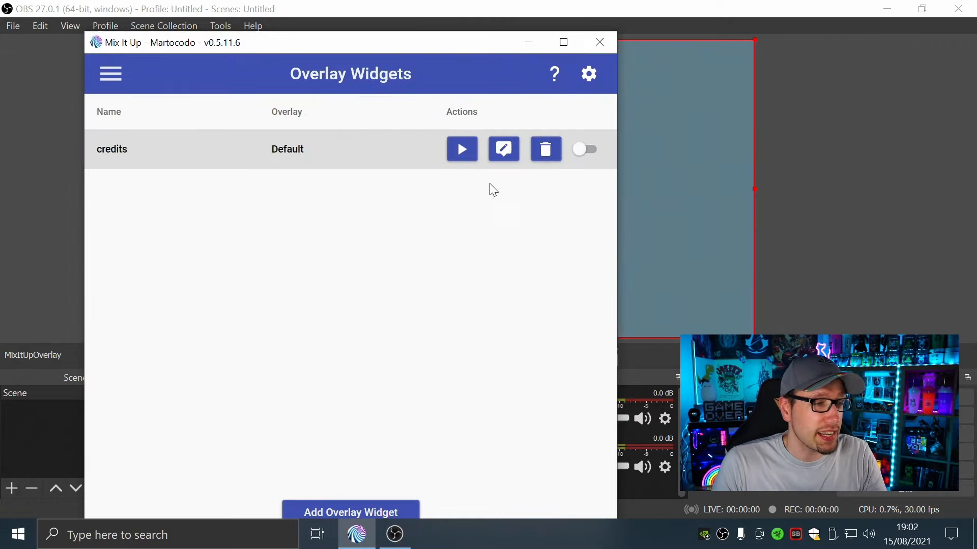
Step: Toggle the credits widget on in the overlay widget list
{"action": "left_click", "coordinate": [583, 148]}
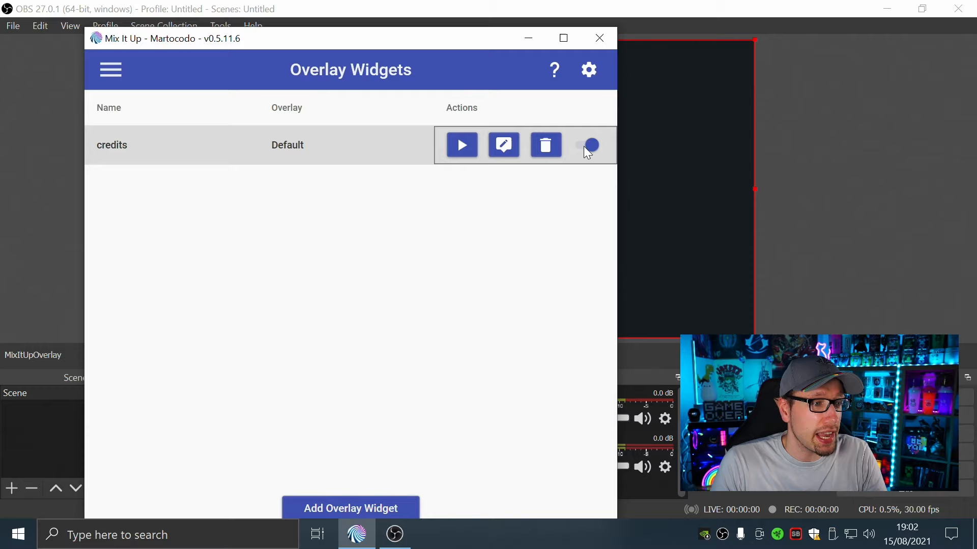
{"action": "left_click", "coordinate": [589, 145]}
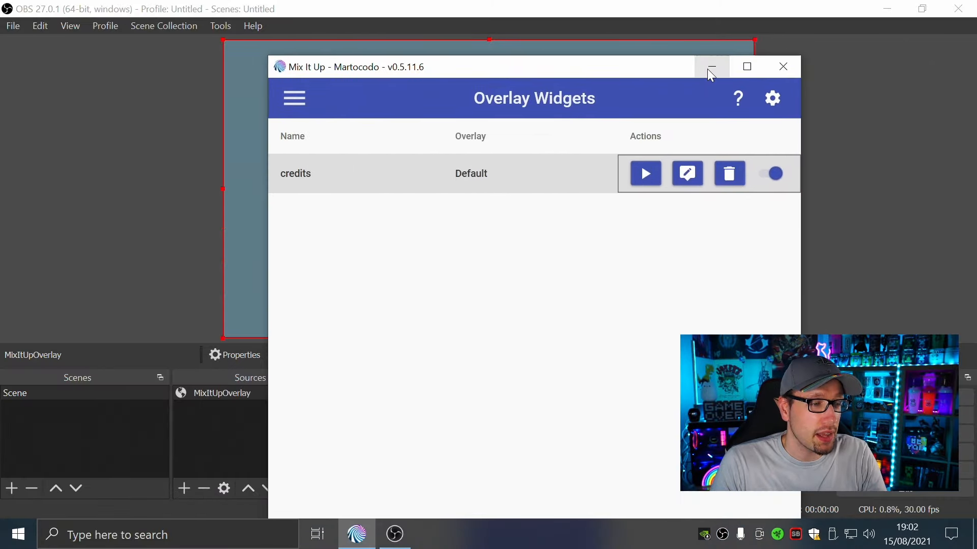
Step: Rename the existing scene to Credits, add a new Main scene, and switch to it
{"action": "left_click", "coordinate": [711, 68]}
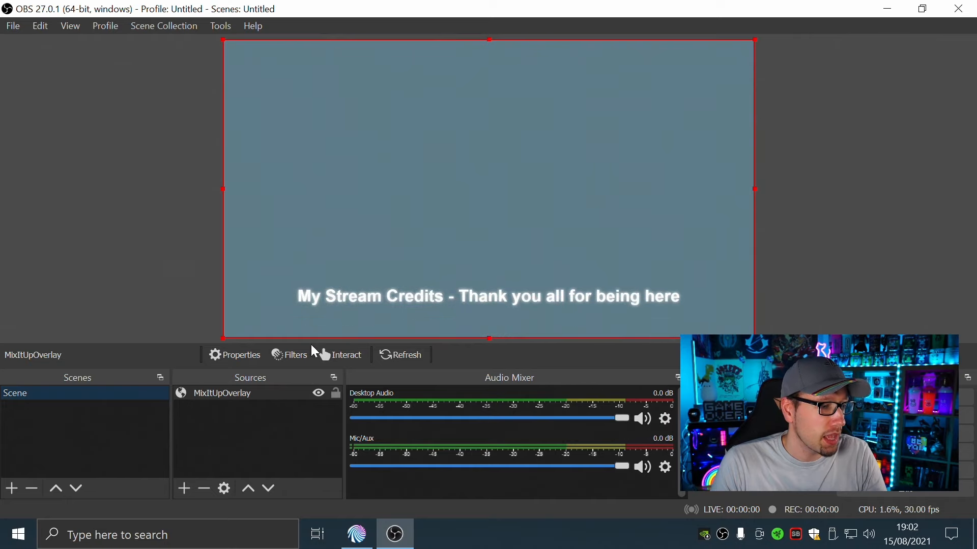
{"action": "left_click", "coordinate": [16, 393]}
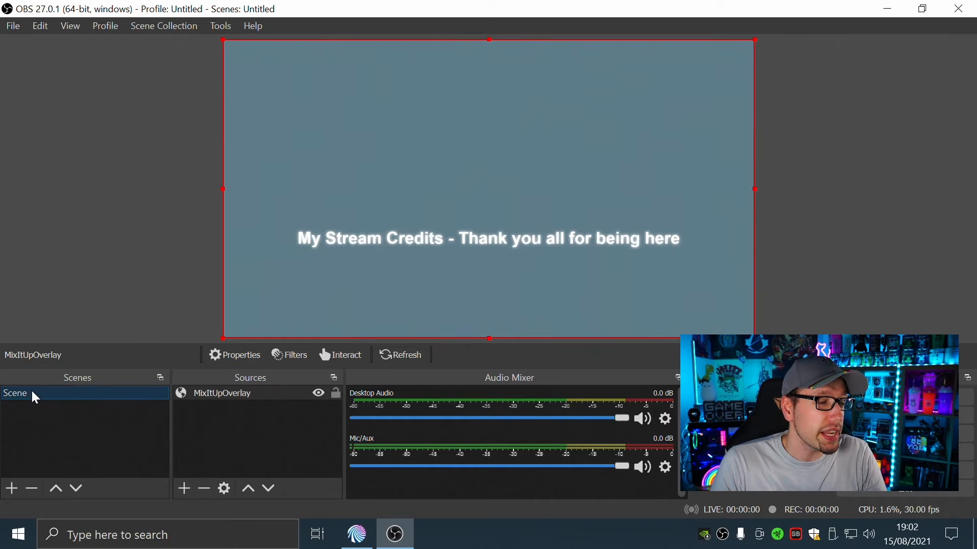
{"action": "right_click", "coordinate": [15, 392]}
{"action": "type", "text": "Credits"}
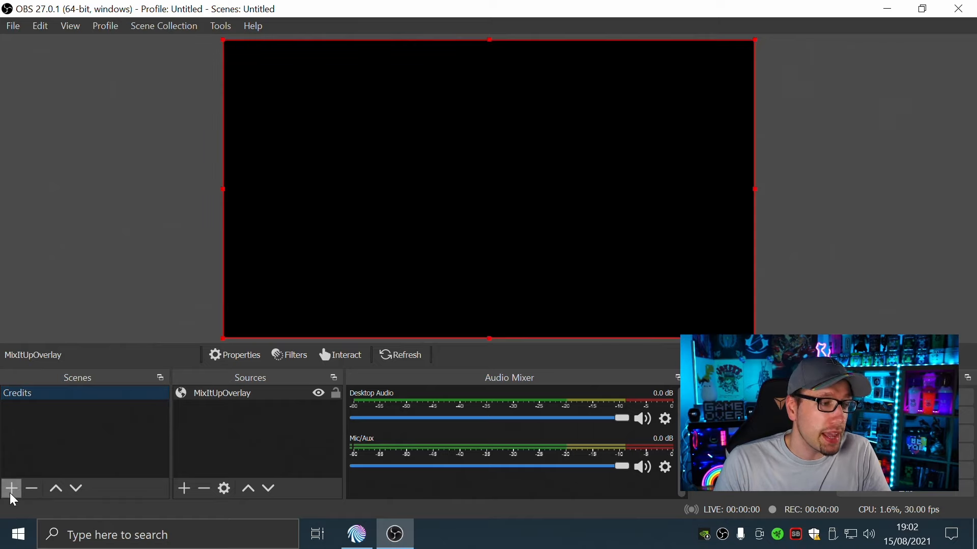
{"action": "left_click", "coordinate": [11, 488]}
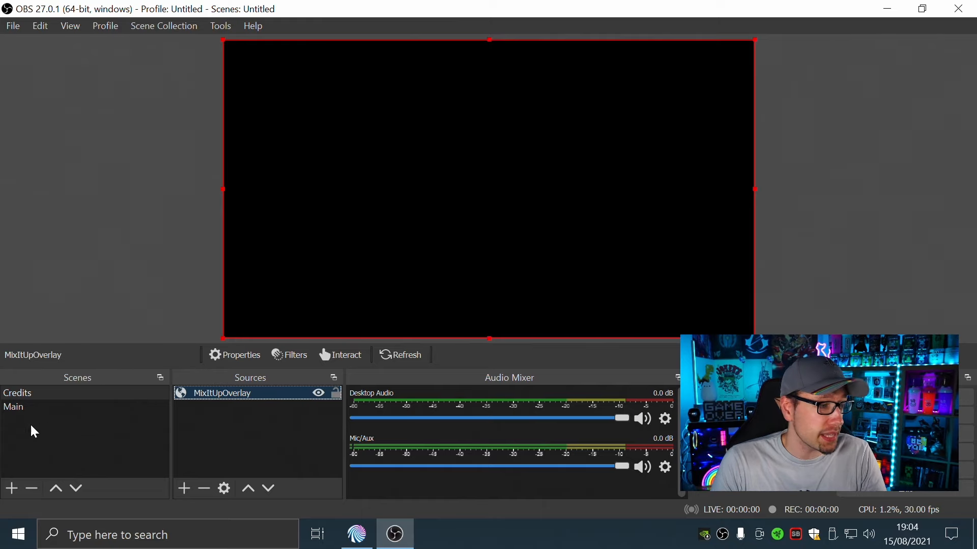
{"action": "left_click", "coordinate": [13, 407]}
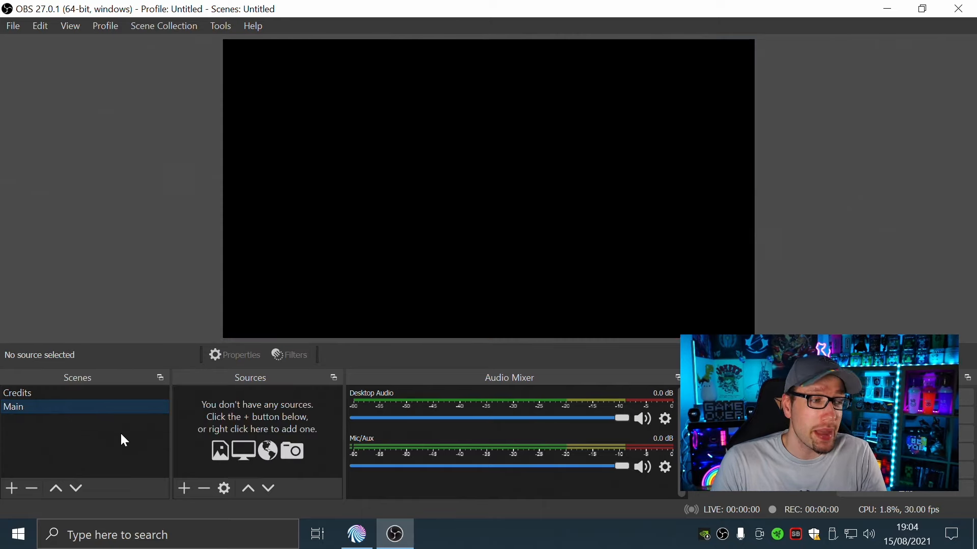
{"action": "mouse_move", "coordinate": [590, 177]}
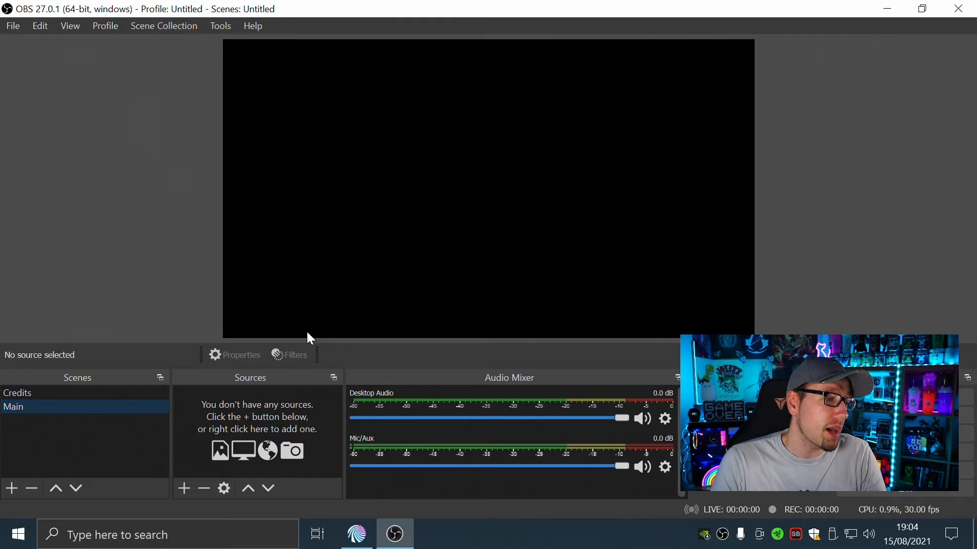
{"action": "mouse_move", "coordinate": [270, 368]}
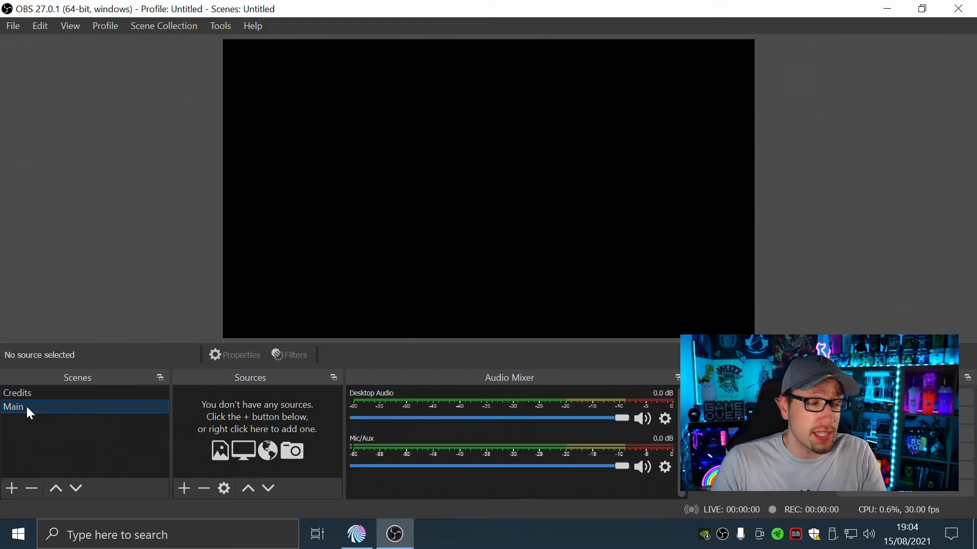
{"action": "left_click", "coordinate": [17, 393]}
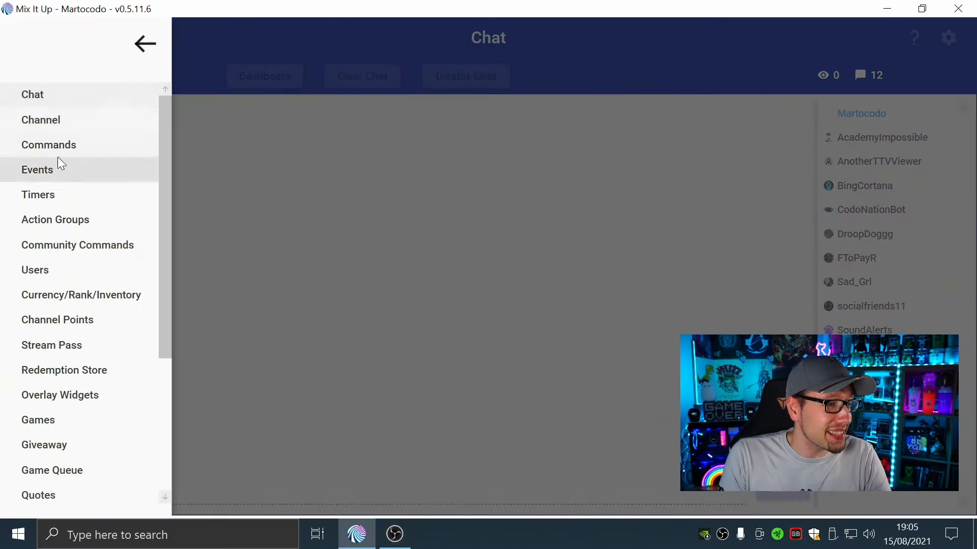
Step: Go to Overlay Widgets and reopen the credits widget in the editor
{"action": "scroll", "scroll_direction": "down", "scroll_amount": 3}
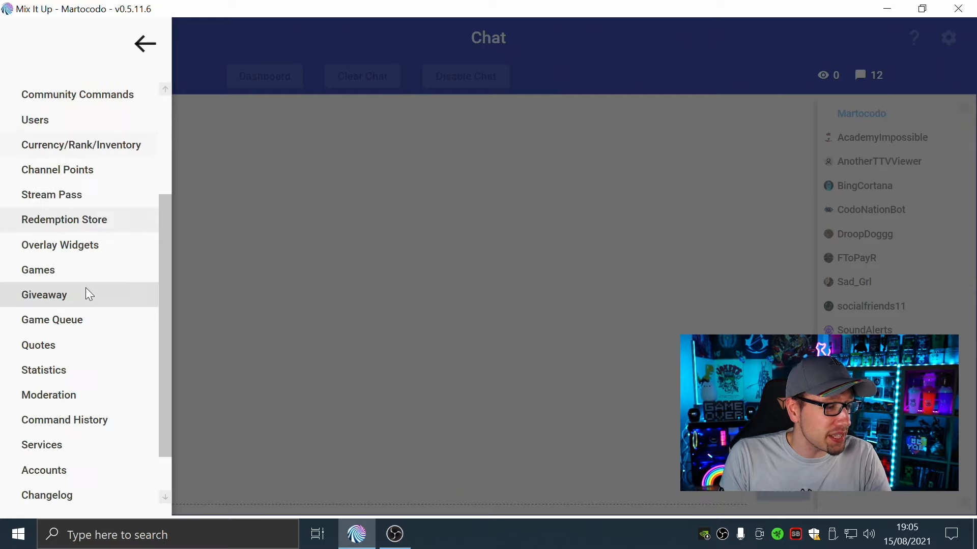
{"action": "scroll", "scroll_direction": "down", "scroll_amount": 3}
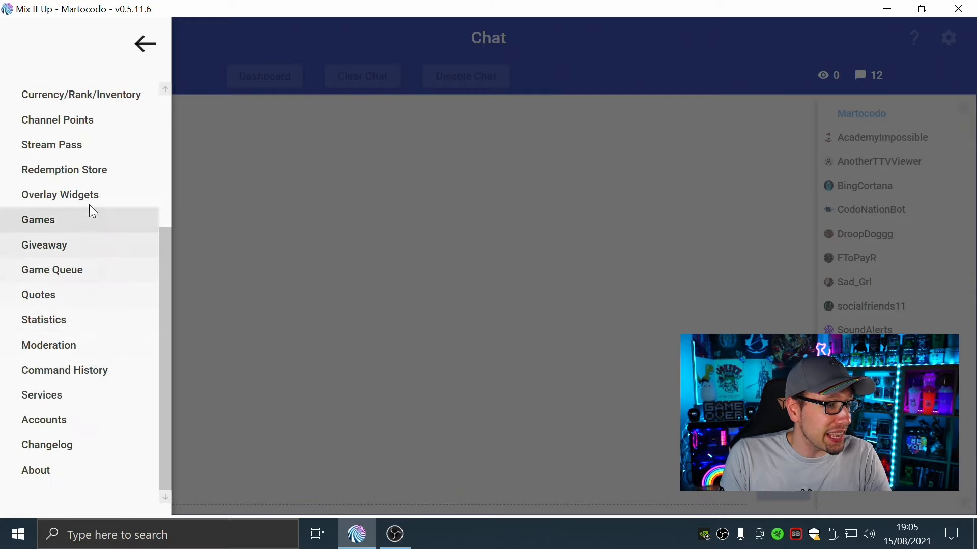
{"action": "left_click", "coordinate": [60, 195]}
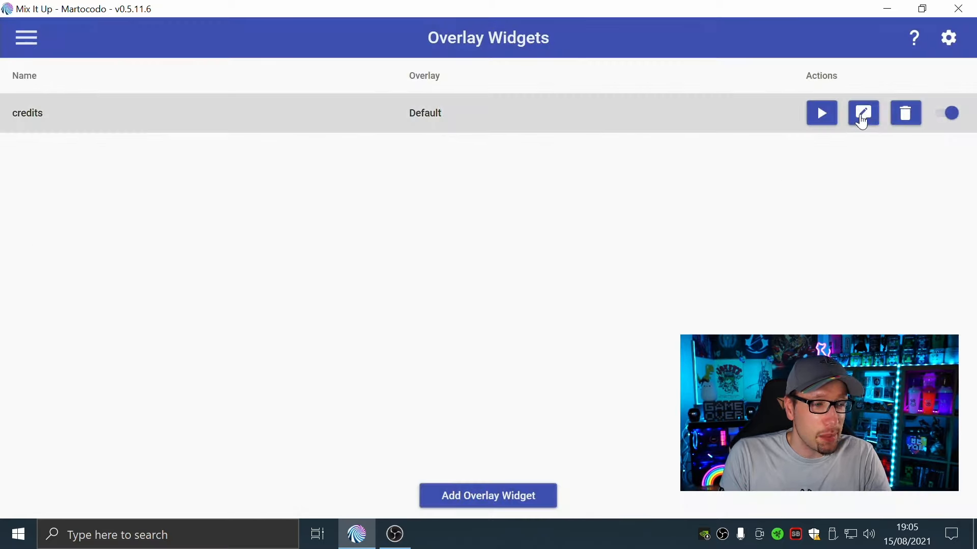
{"action": "left_click", "coordinate": [863, 113]}
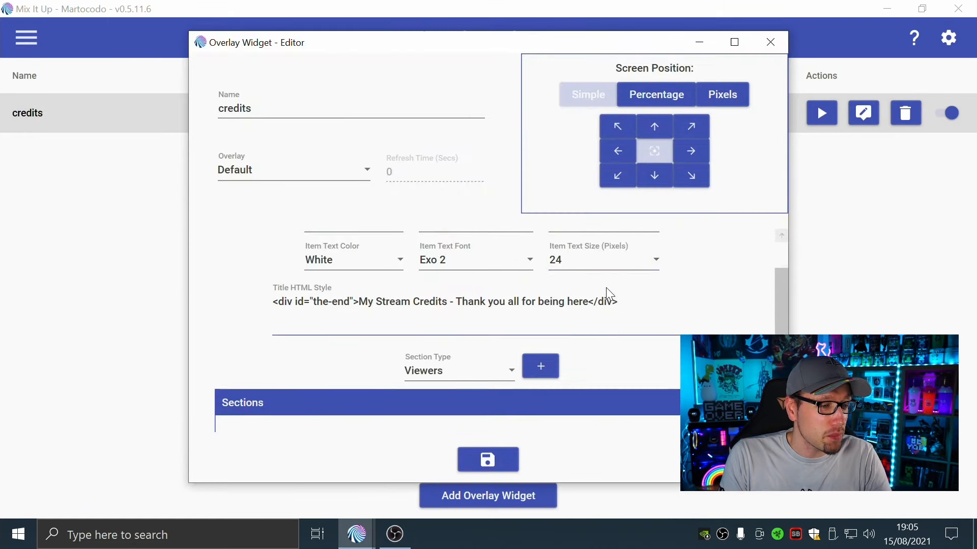
Step: Choose Free Form HTML 1 as the new section type for the credits
{"action": "left_click", "coordinate": [458, 370]}
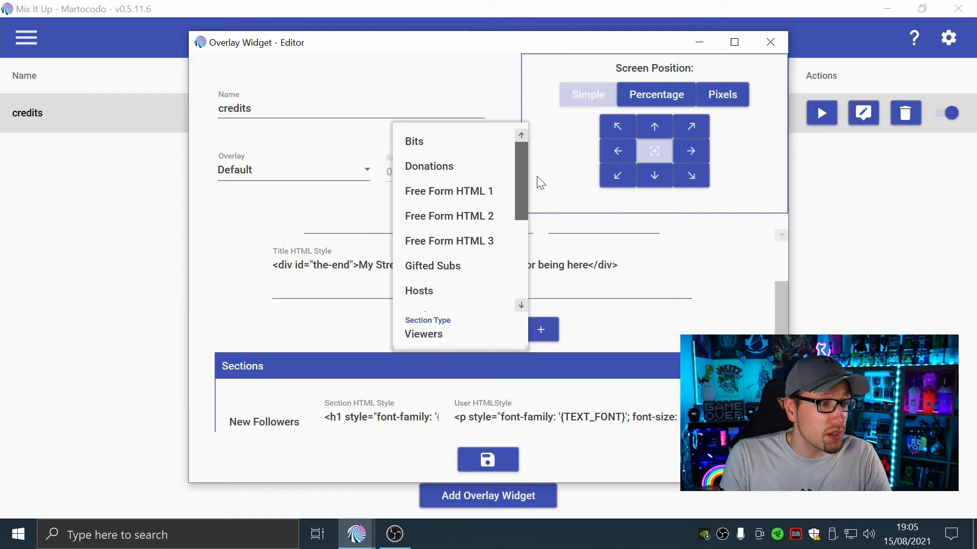
{"action": "scroll", "scroll_direction": "down", "scroll_amount": 3}
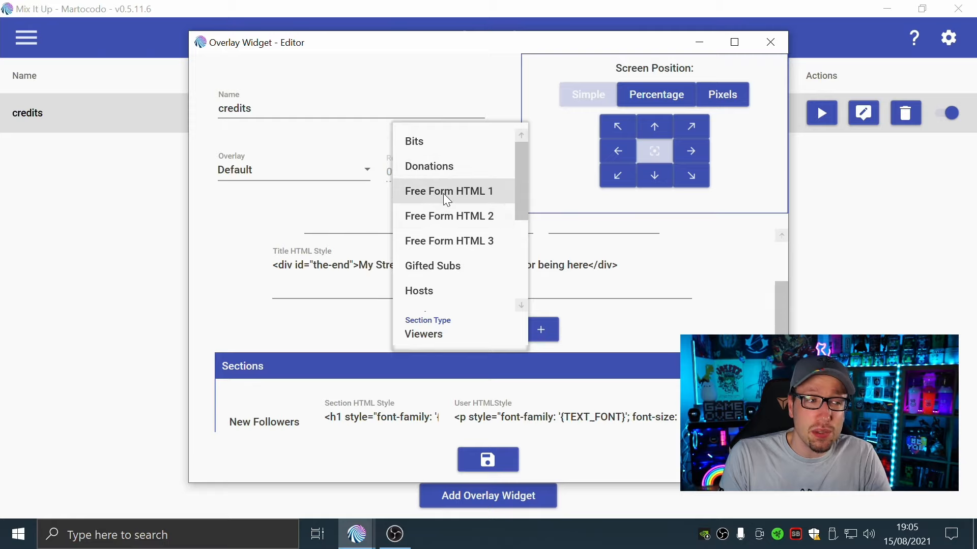
{"action": "left_click", "coordinate": [449, 191]}
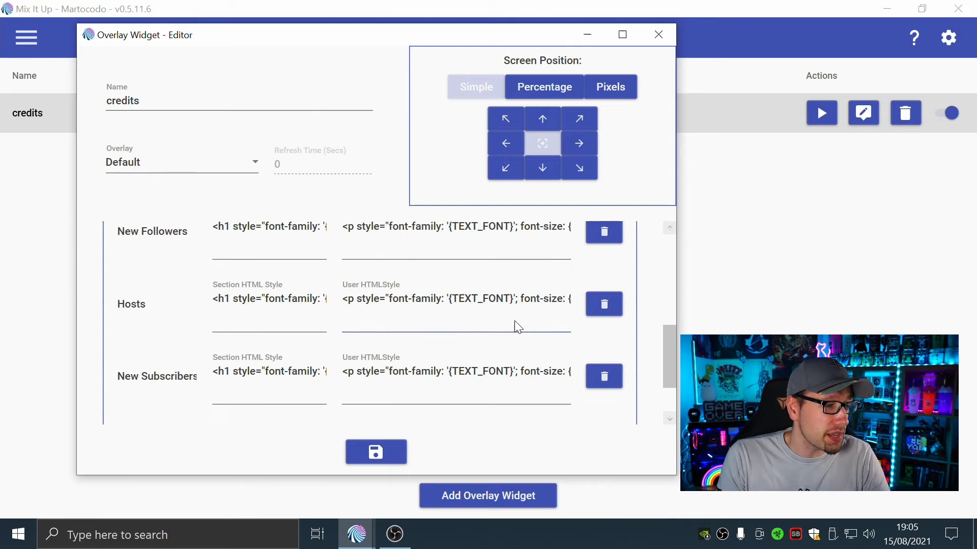
Step: Replace the FREE FORM placeholder with 'See you all on Friday - Live at 6pm!' and save the widget
{"action": "scroll", "scroll_direction": "down", "scroll_amount": 3}
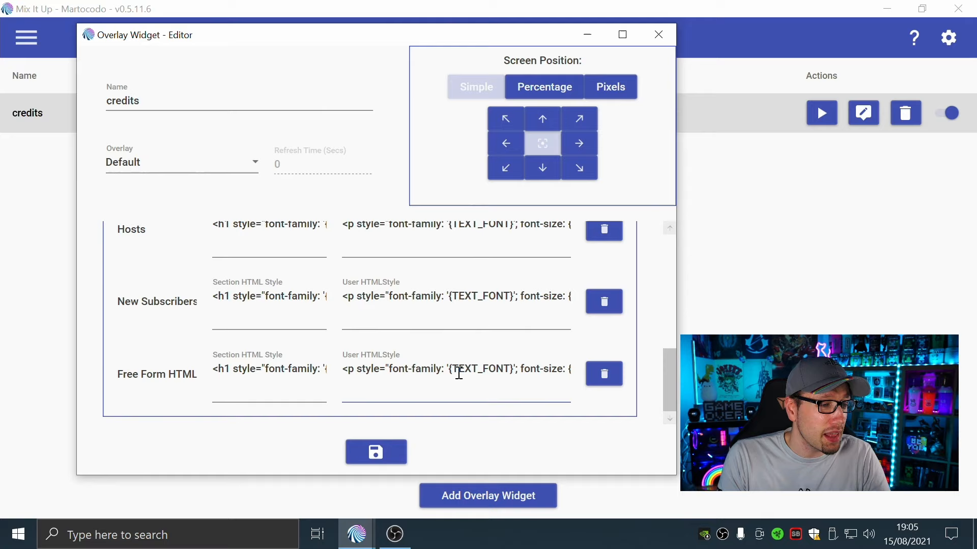
{"action": "left_click_drag", "start_coordinate": [429, 368], "coordinate": [549, 368]}
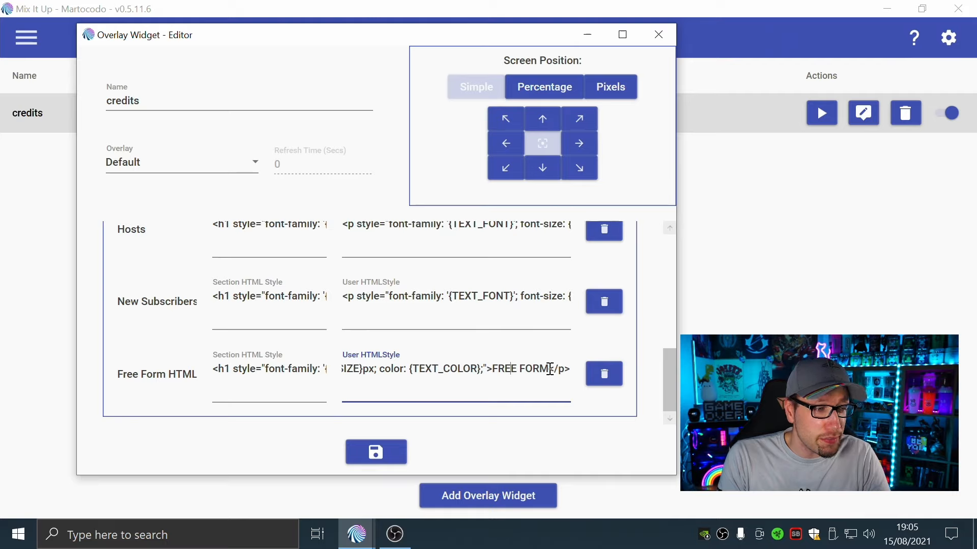
{"action": "double_click", "coordinate": [519, 368]}
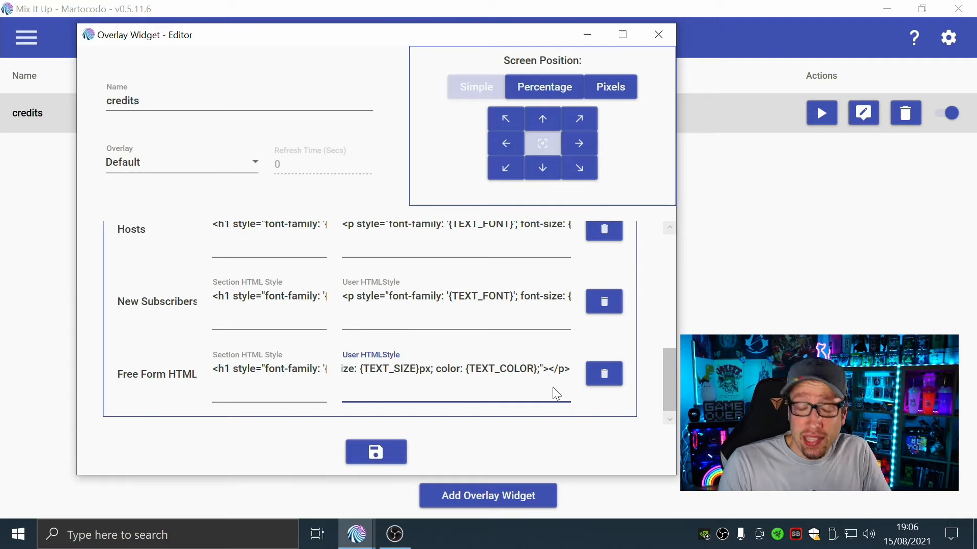
{"action": "type", "text": "See yiy"}
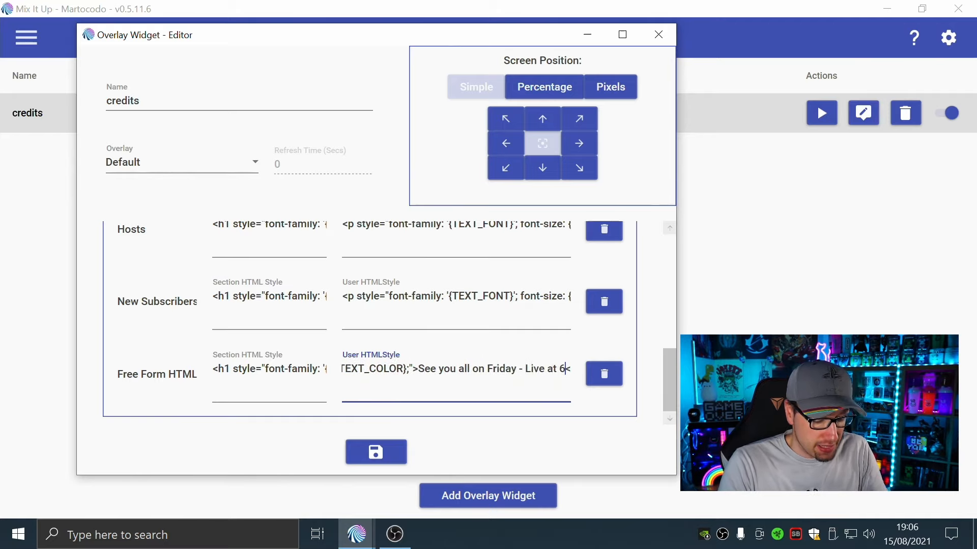
{"action": "type", "text": "pm!"}
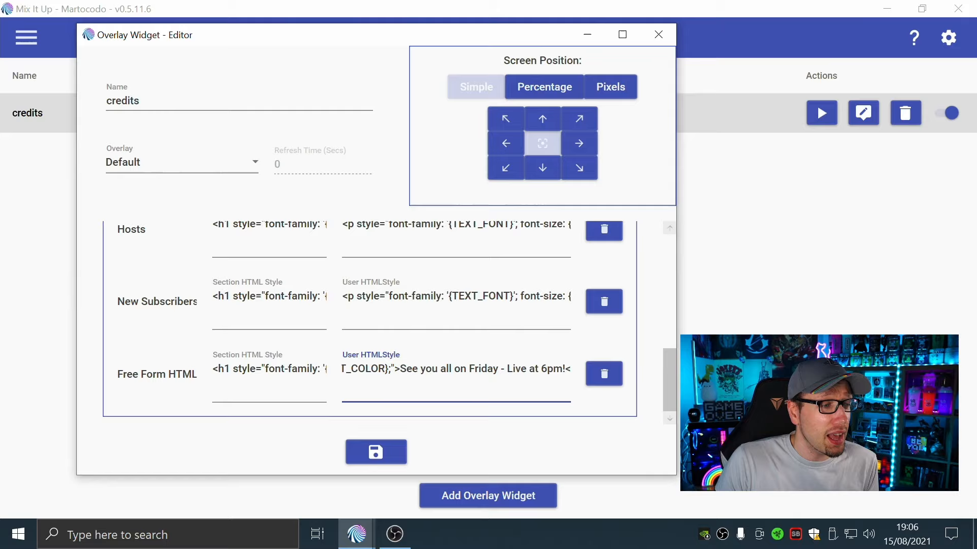
{"action": "left_click", "coordinate": [375, 452]}
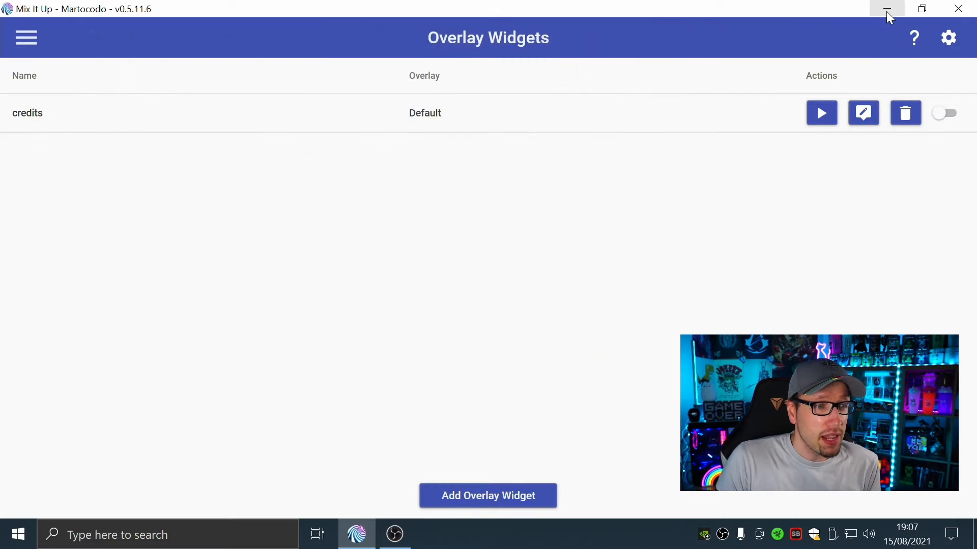
Step: Hide Mix It Up, refresh the Credits scene via Main to show the Friday message, then return to Mix It Up
{"action": "left_click", "coordinate": [944, 113]}
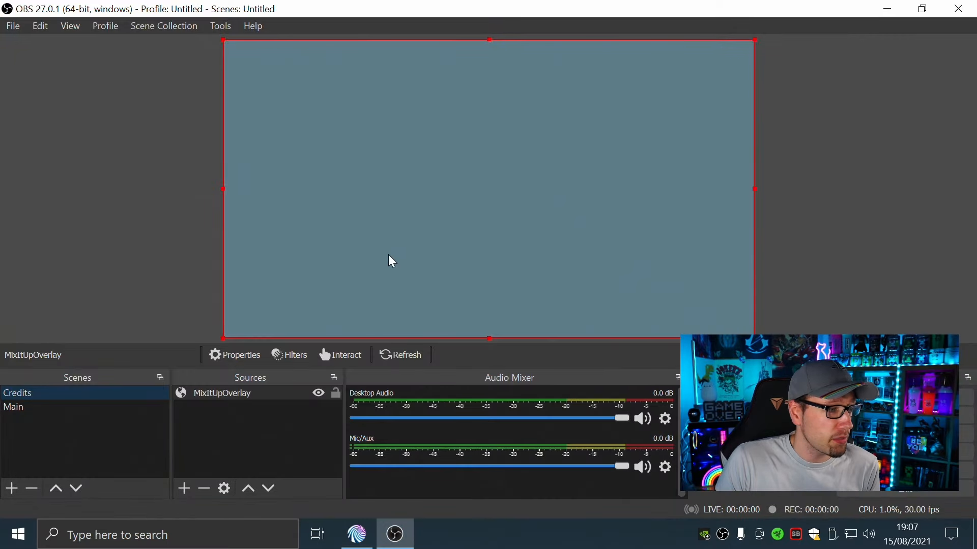
{"action": "left_click", "coordinate": [17, 393]}
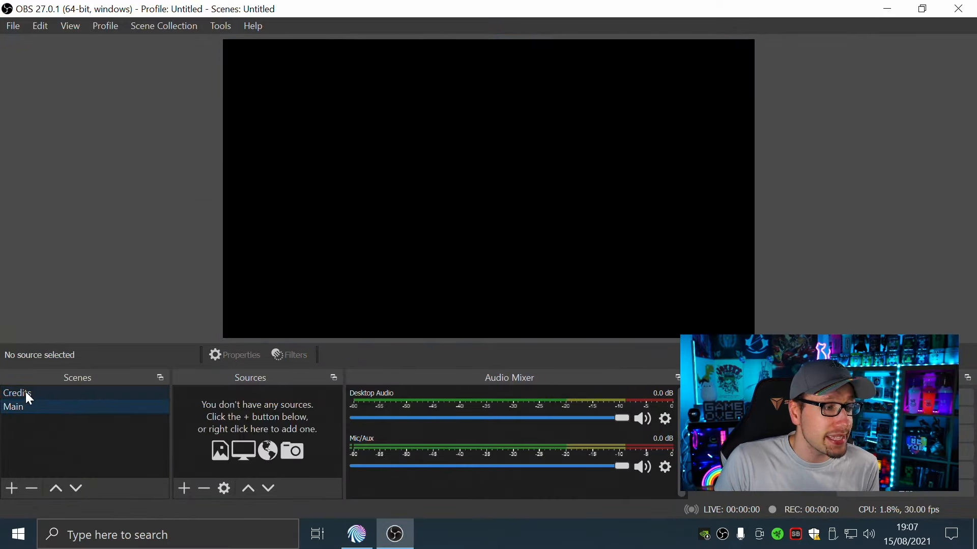
{"action": "left_click", "coordinate": [18, 393]}
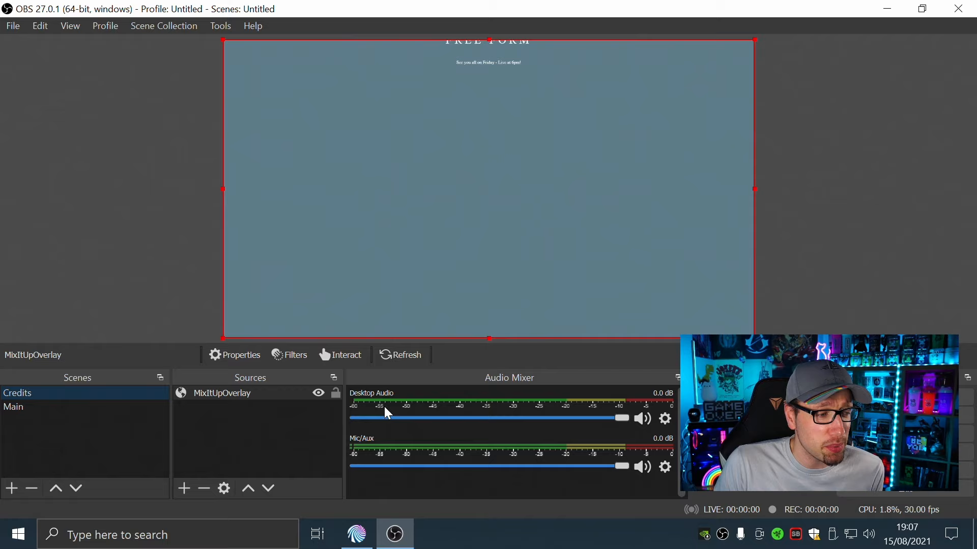
{"action": "left_click", "coordinate": [356, 534]}
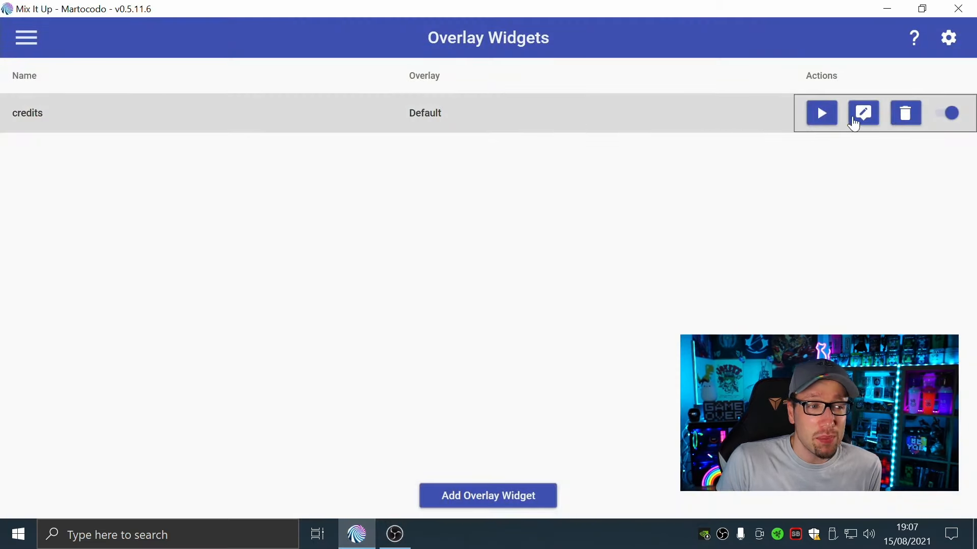
Step: Set the credits widget's Item Text Size to 60 pixels and save
{"action": "left_click", "coordinate": [863, 113]}
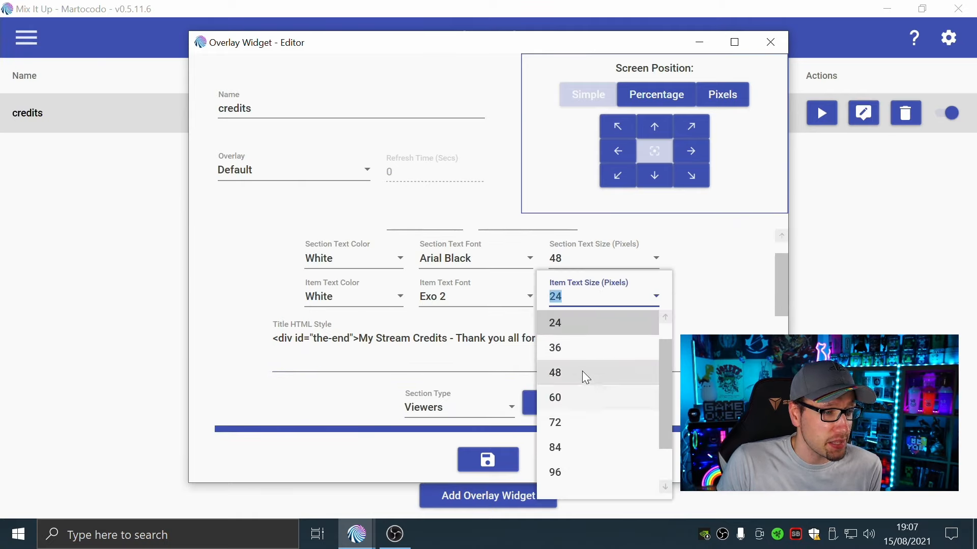
{"action": "left_click", "coordinate": [554, 398]}
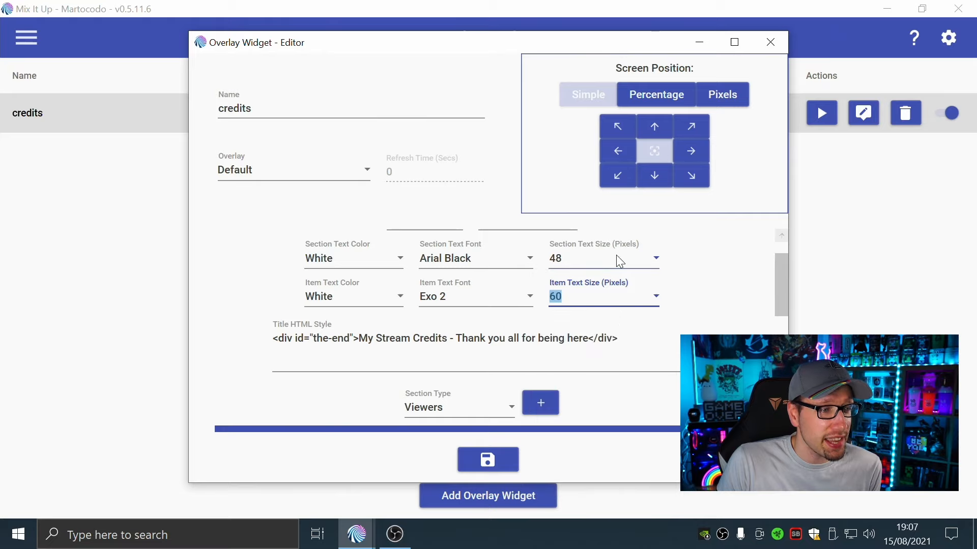
{"action": "left_click", "coordinate": [654, 259]}
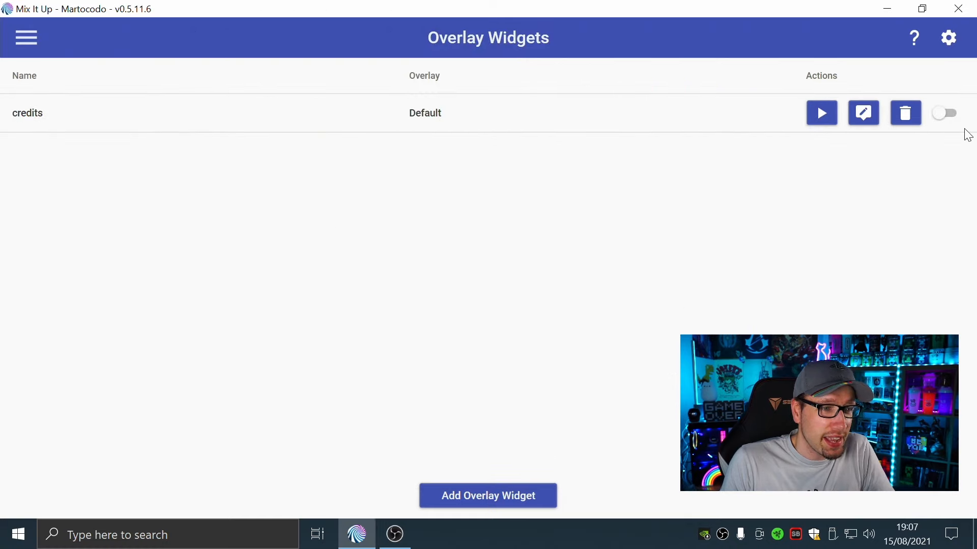
{"action": "mouse_move", "coordinate": [384, 386]}
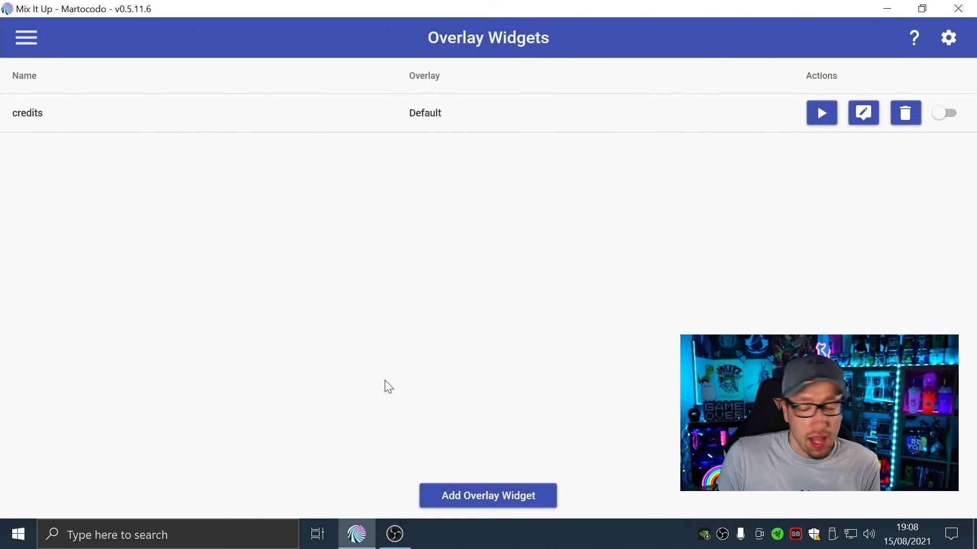